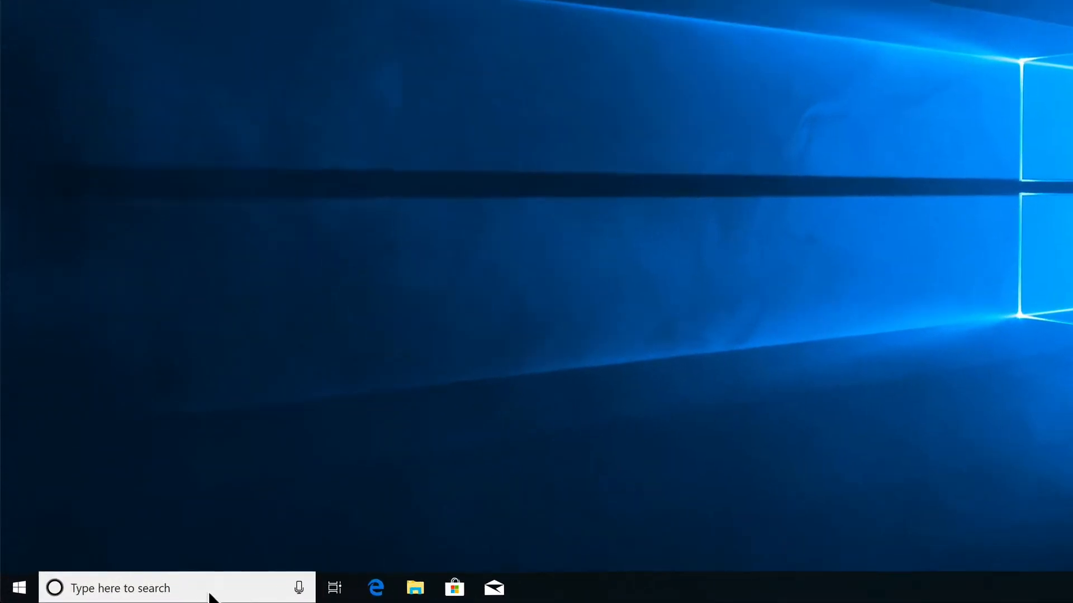
Search 'po' in Start and run Windows PowerShell as administrator
text(po)
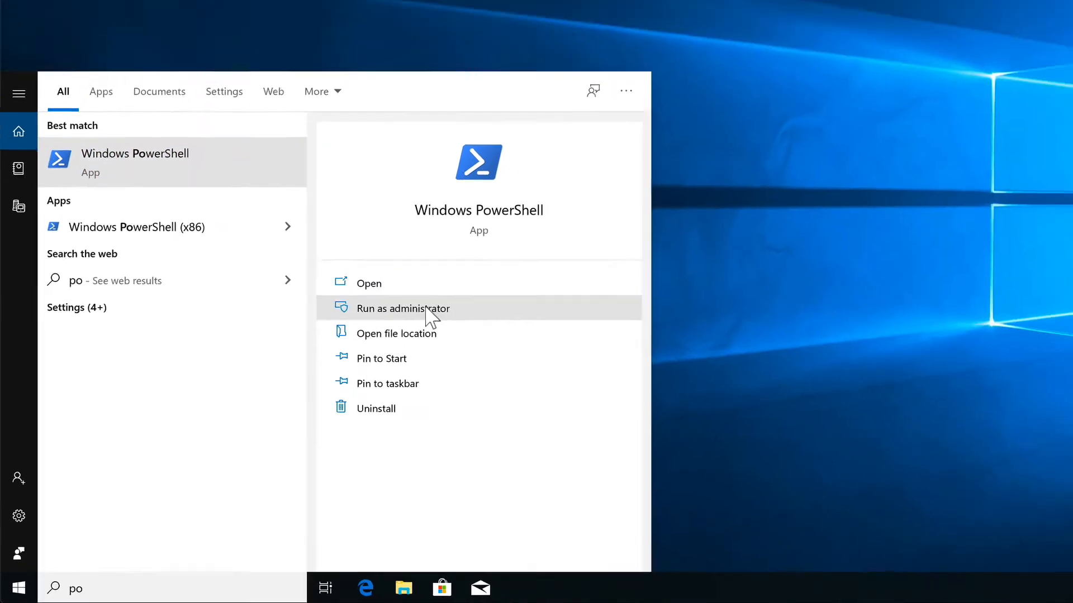
click(402, 308)
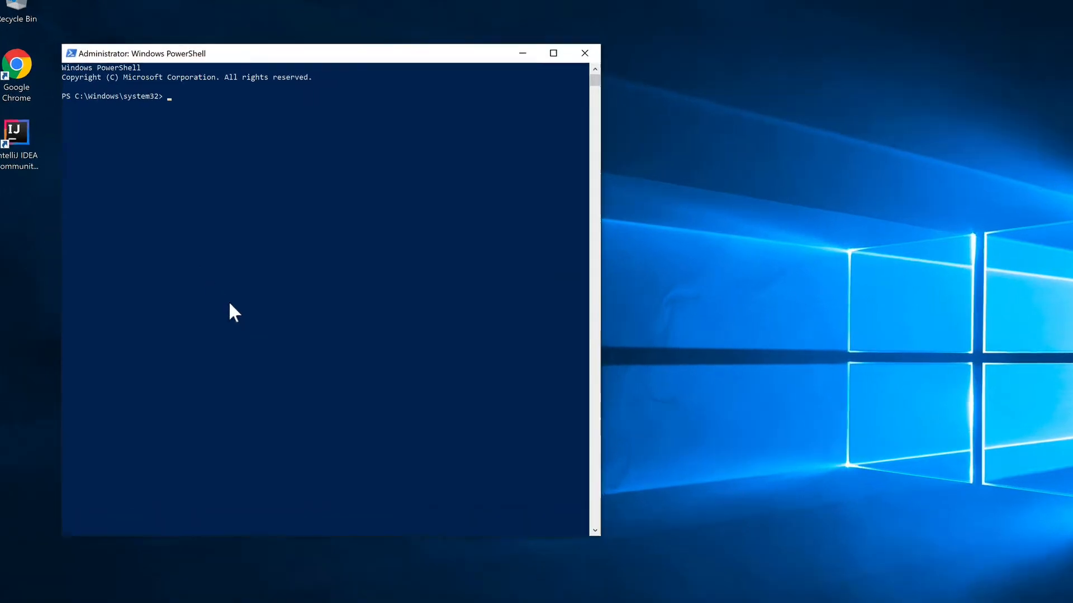
Run Enable-WindowsOptionalFeature -Online for Microsoft-Windows-Subsystem-Linux and confirm restart with Y
text(Enabl)
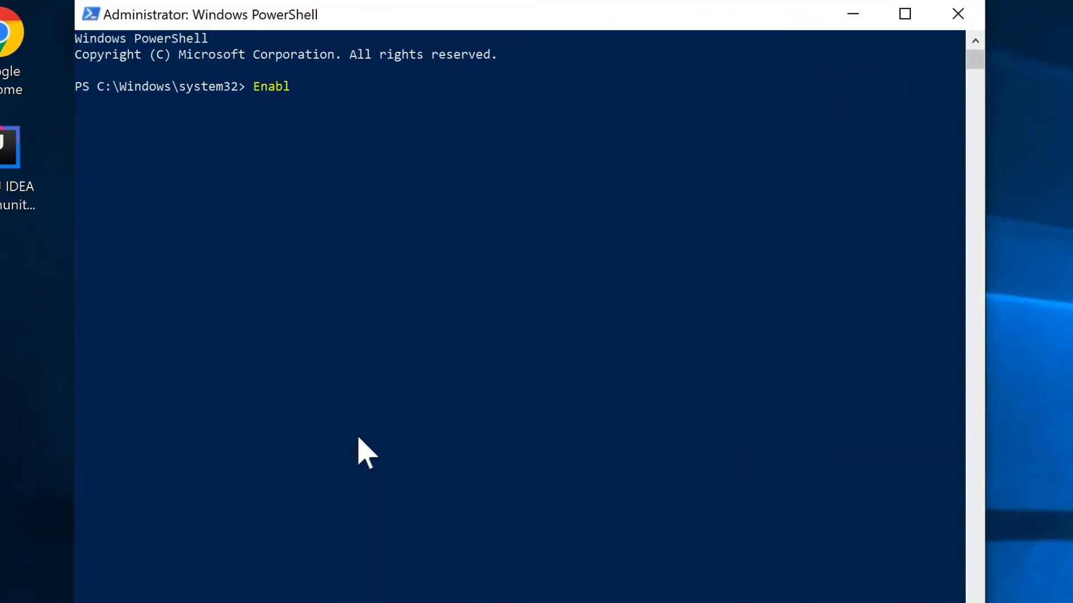
text(e-Wi)
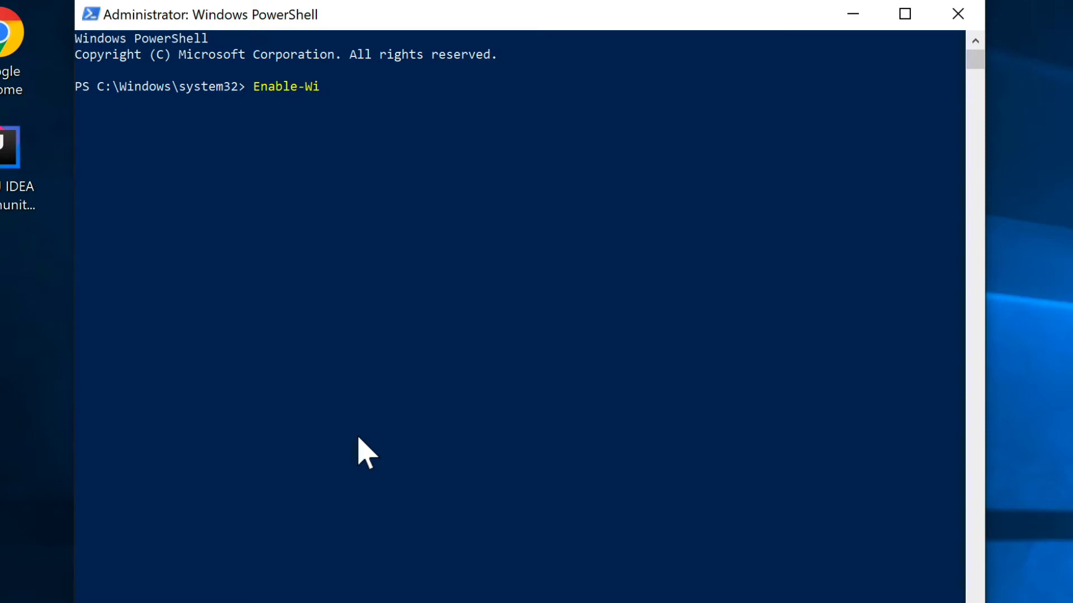
text(ndowsOptionalFeature)
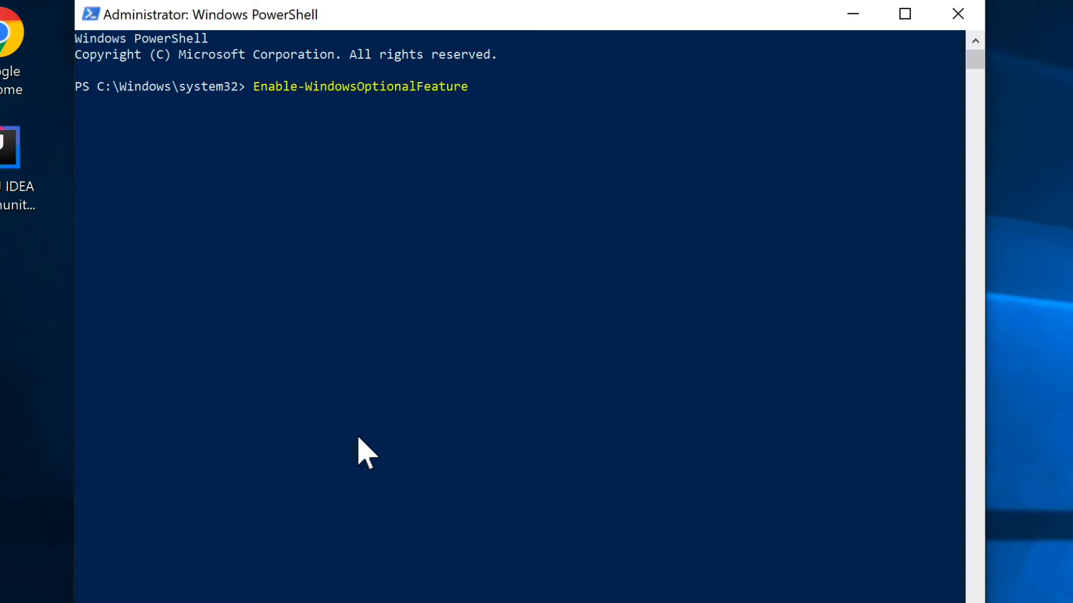
text(-Online)
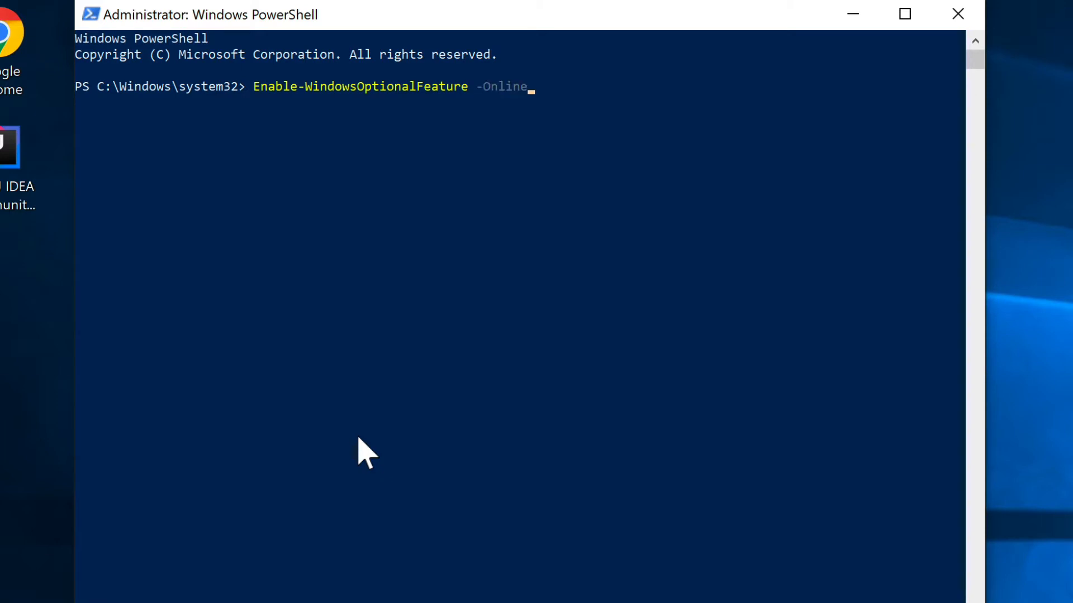
text(" -")
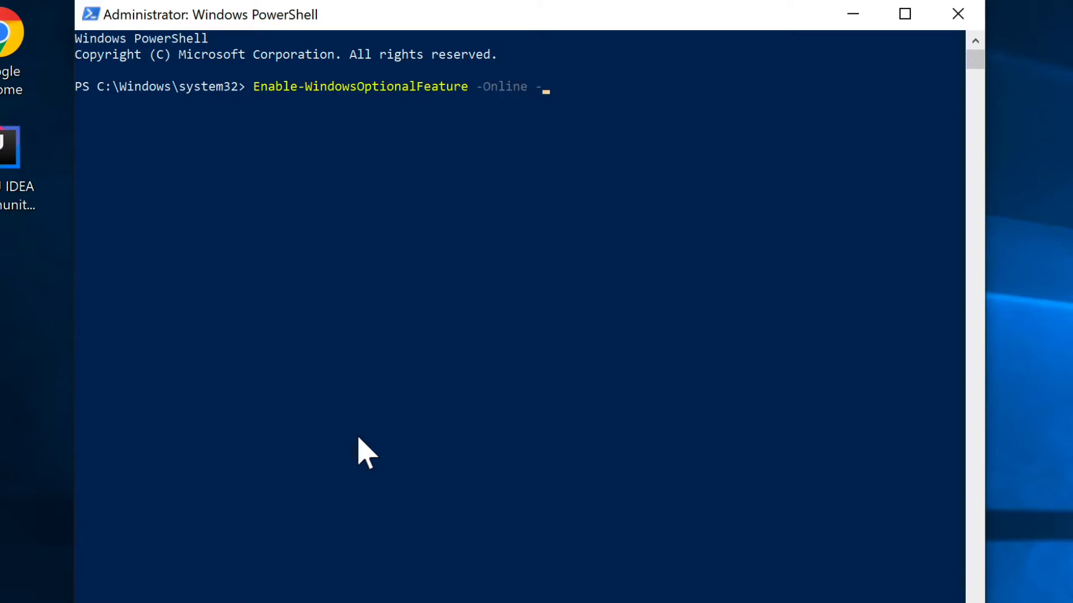
text(FeatureName)
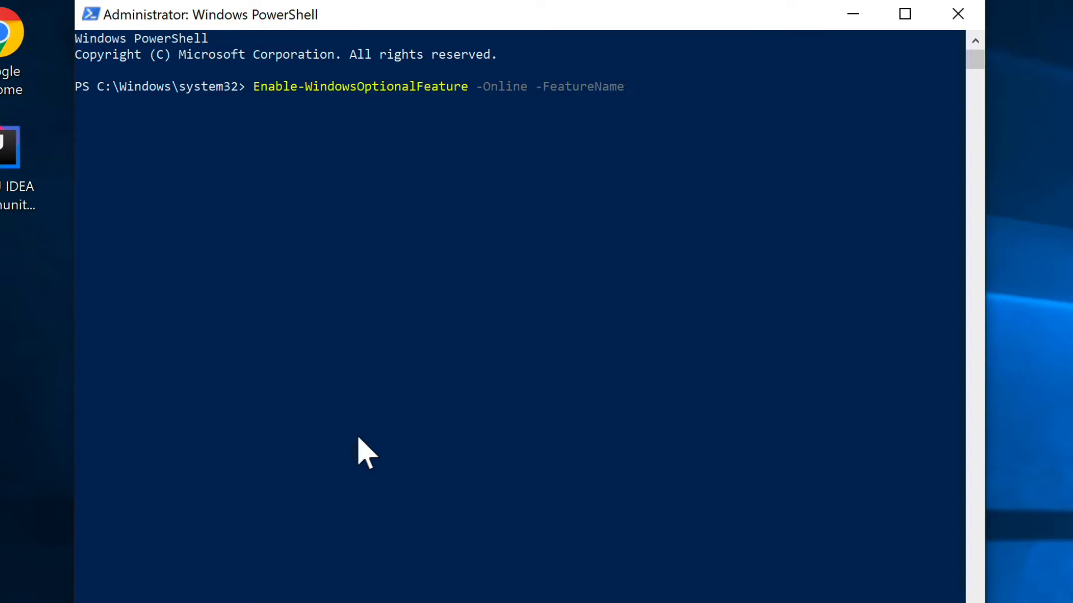
text(Micro)
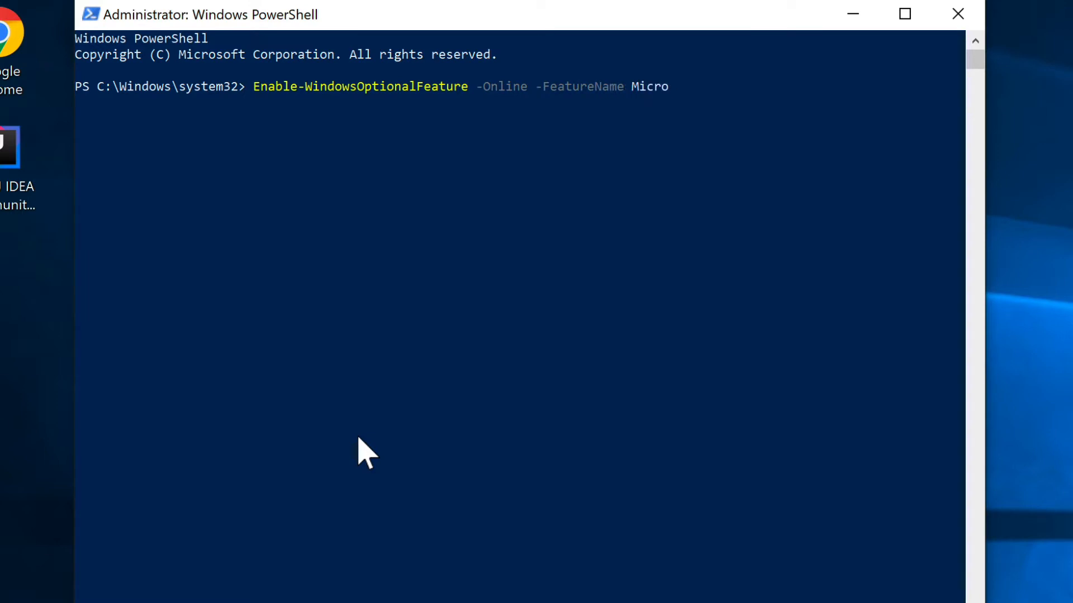
text(soft-Wind)
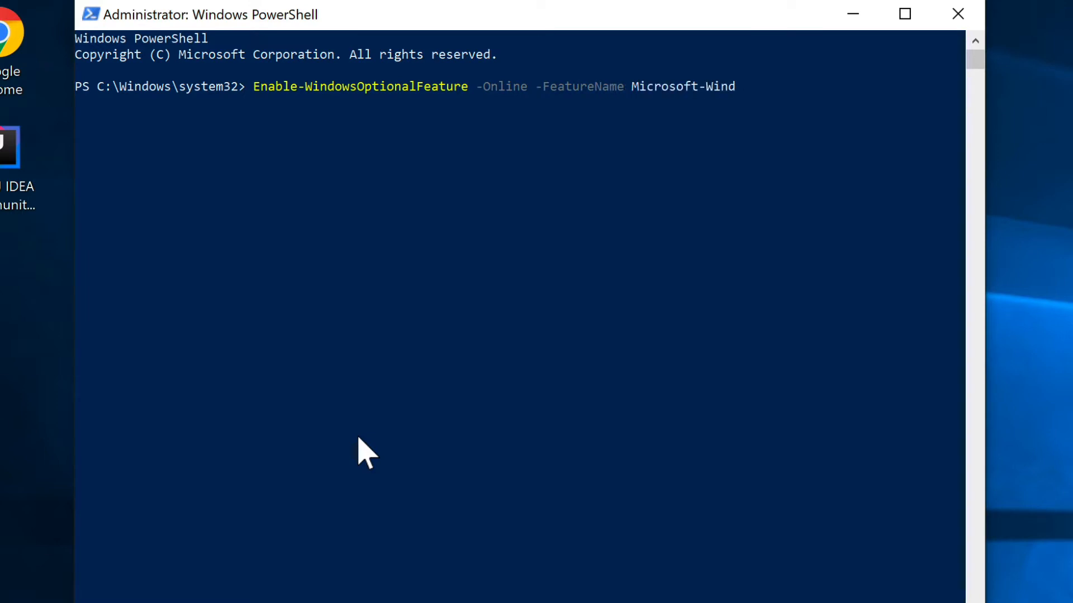
text(ows-Subsyst)
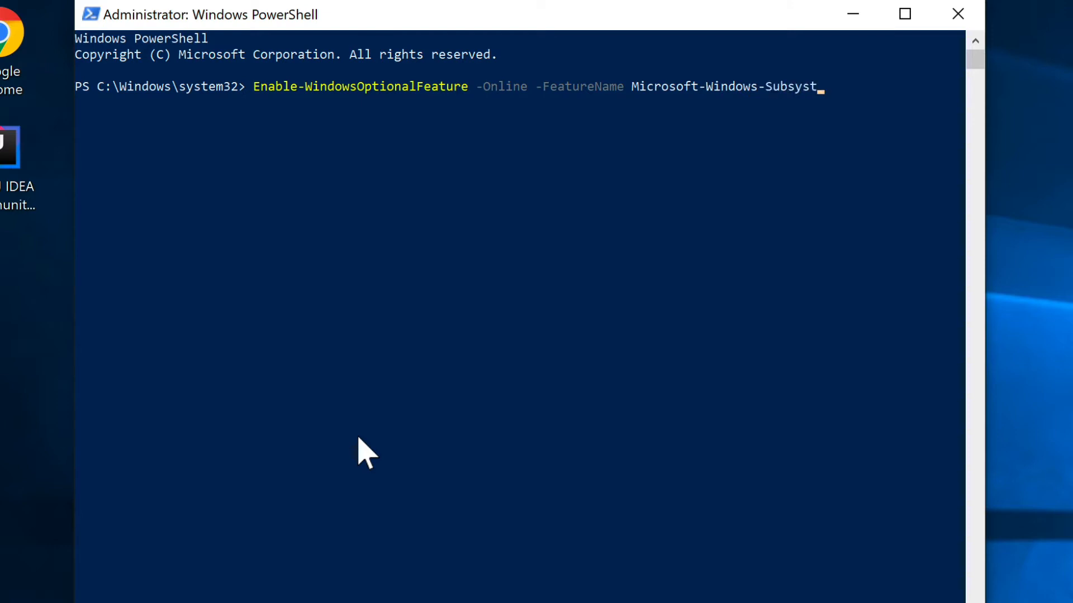
text(em-Linux)
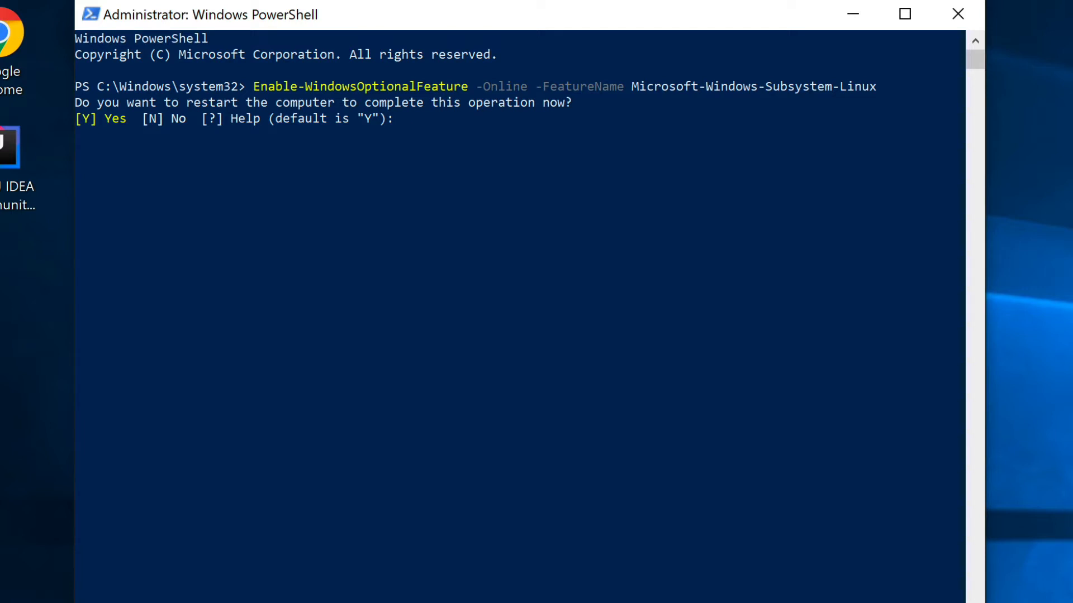
text(Y)
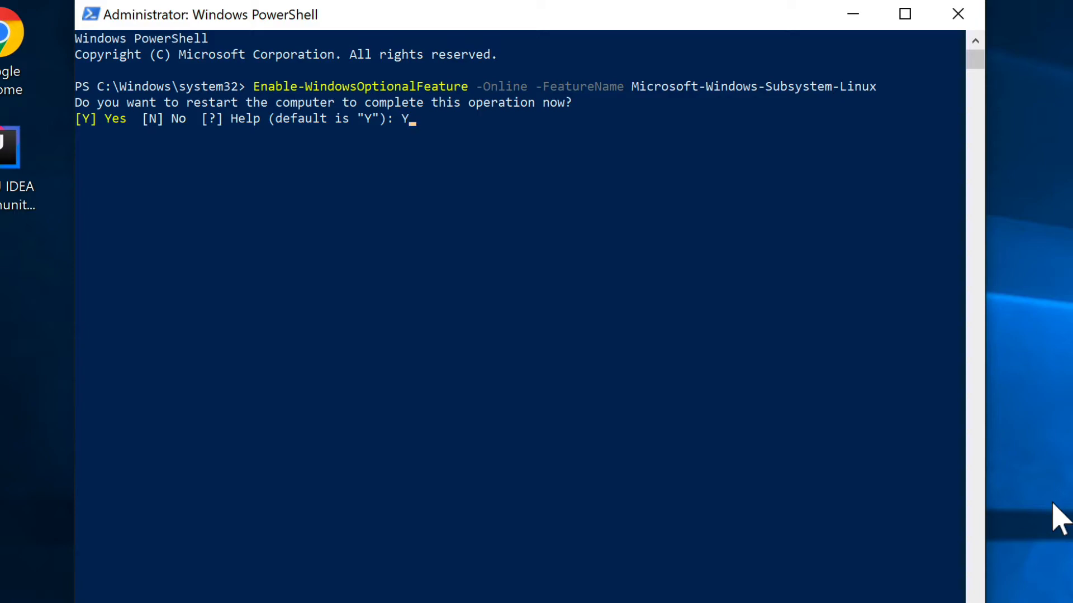
key(enter)
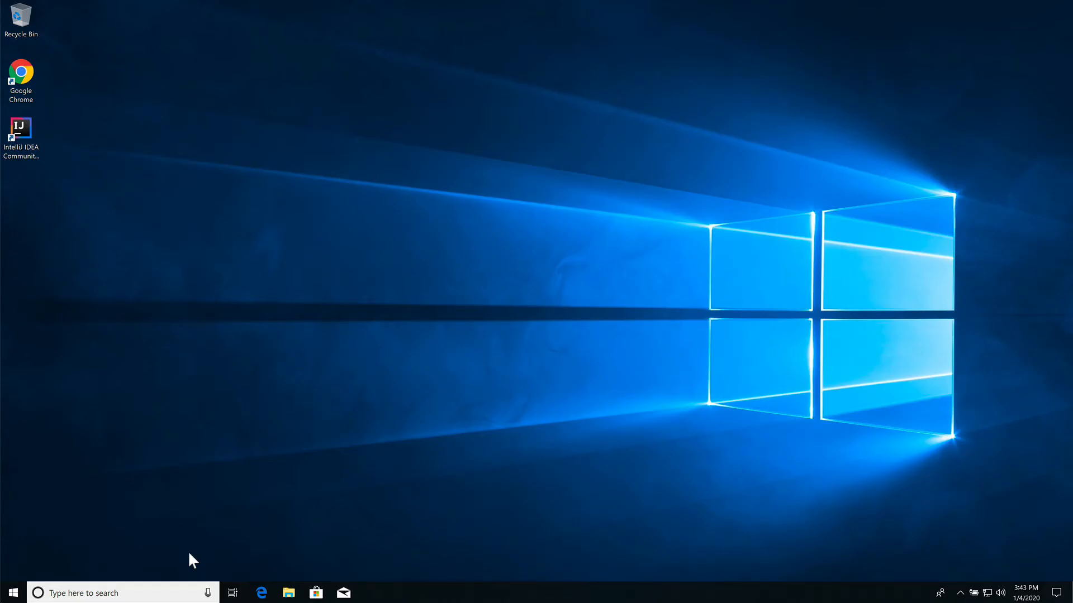
mouse_move(198, 564)
text(s)
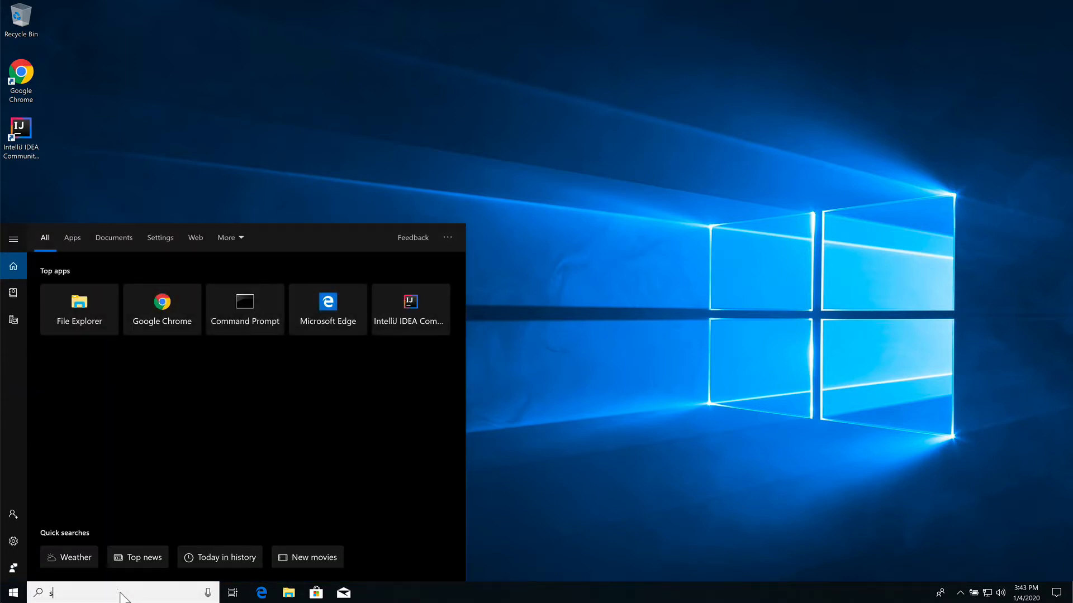
text(ys)
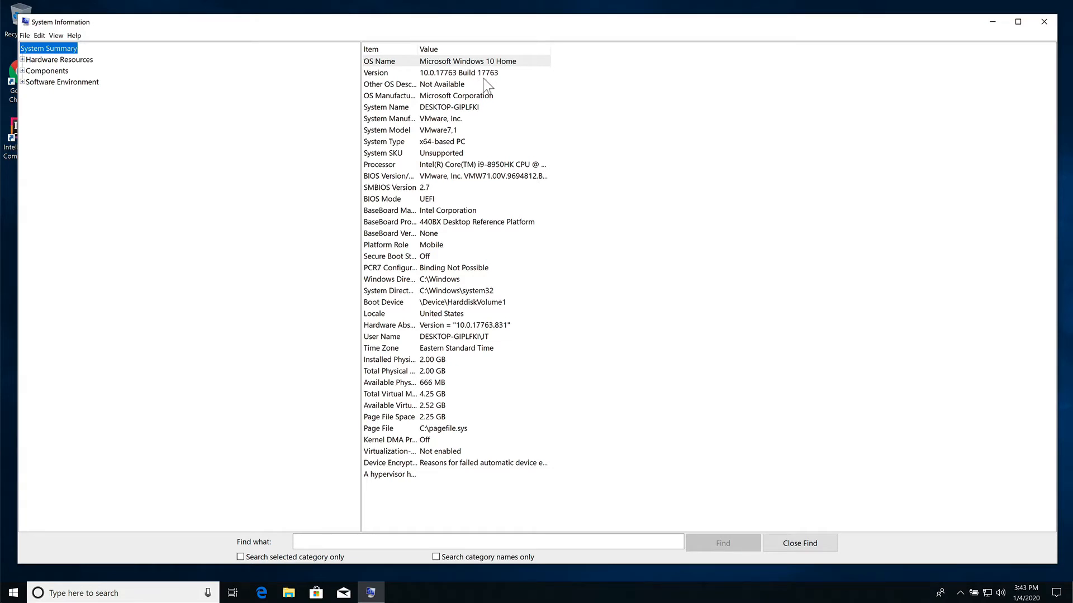
mouse_move(498, 85)
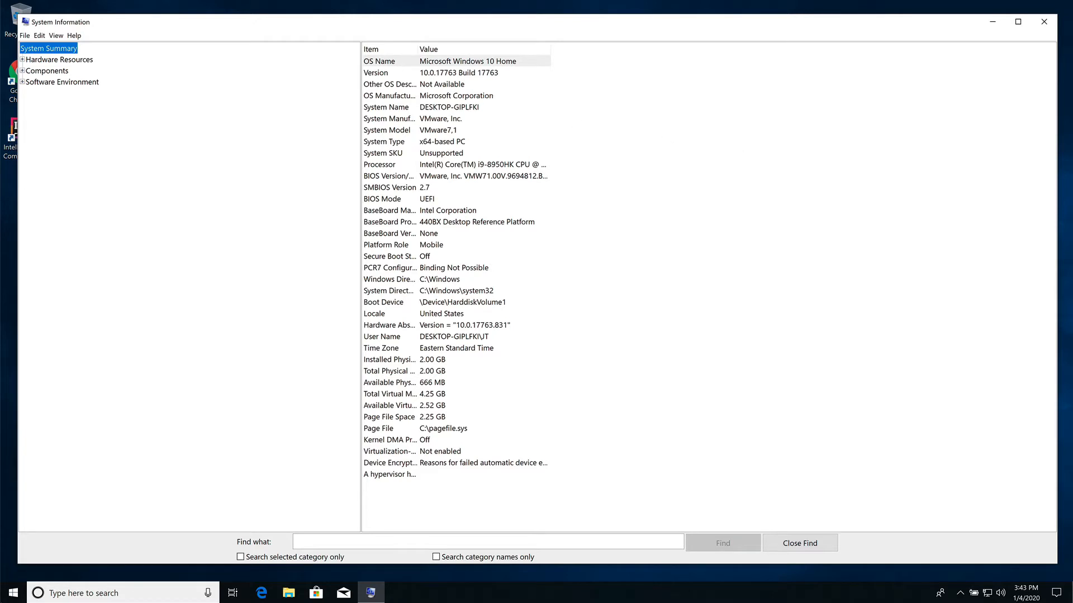
click(1042, 22)
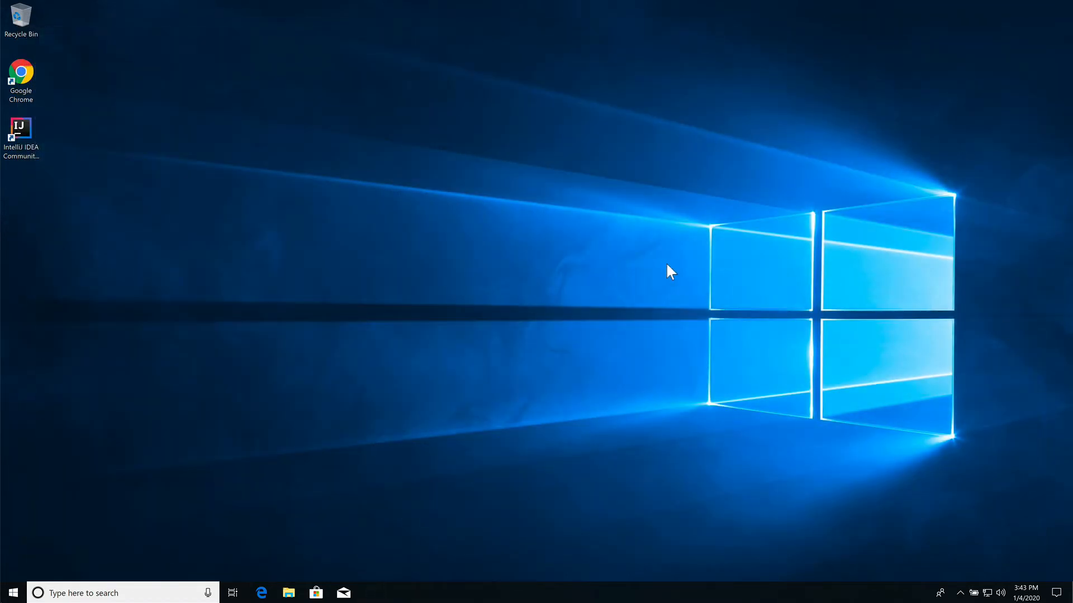
mouse_move(515, 460)
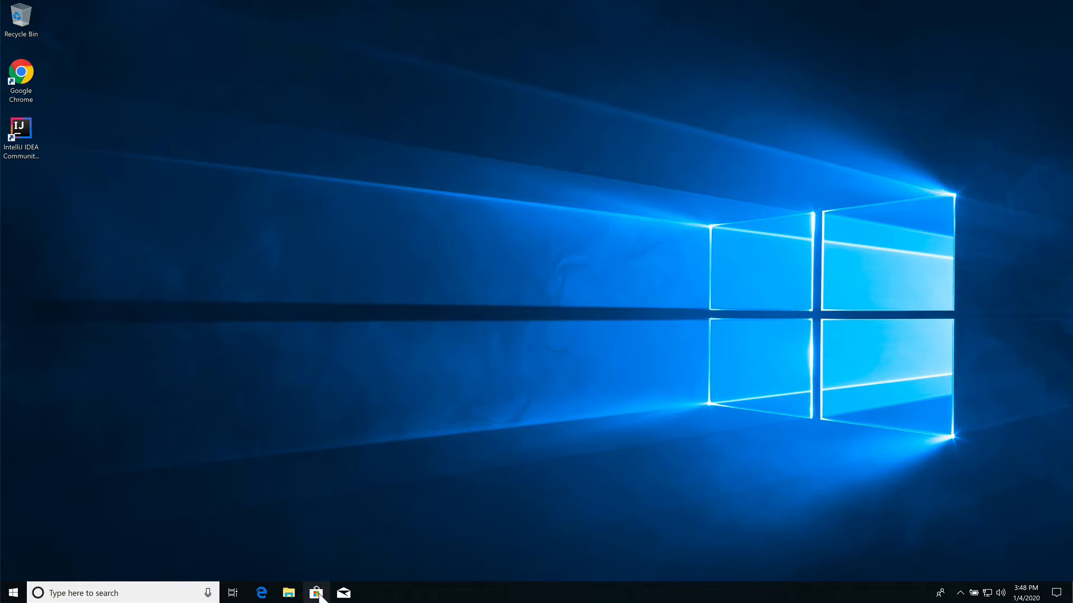
Open Microsoft Store from the taskbar, search 'ub' and open Ubuntu's app page
click(315, 593)
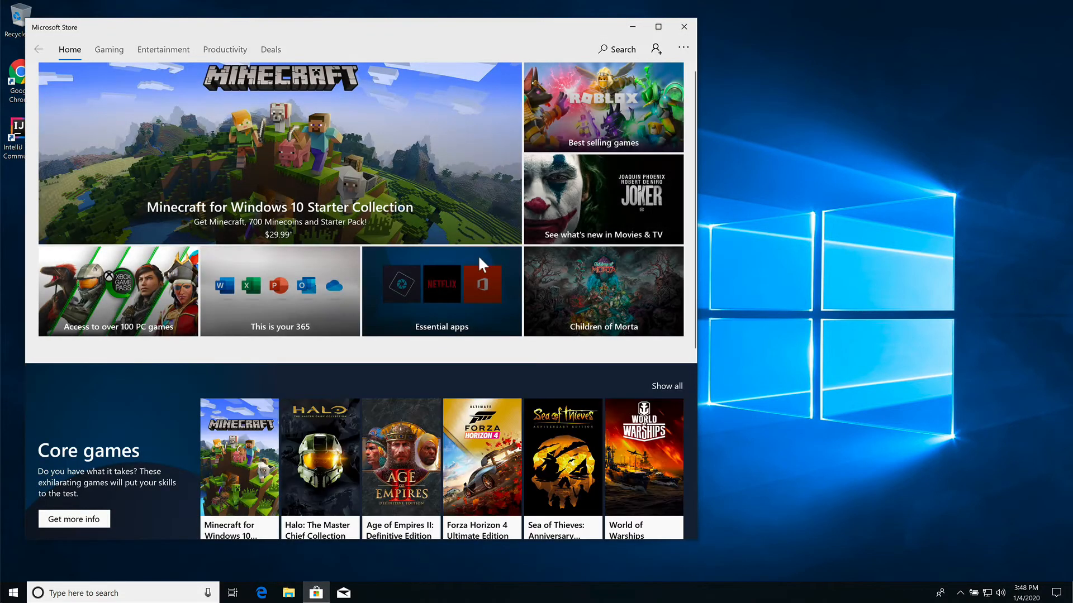
click(615, 48)
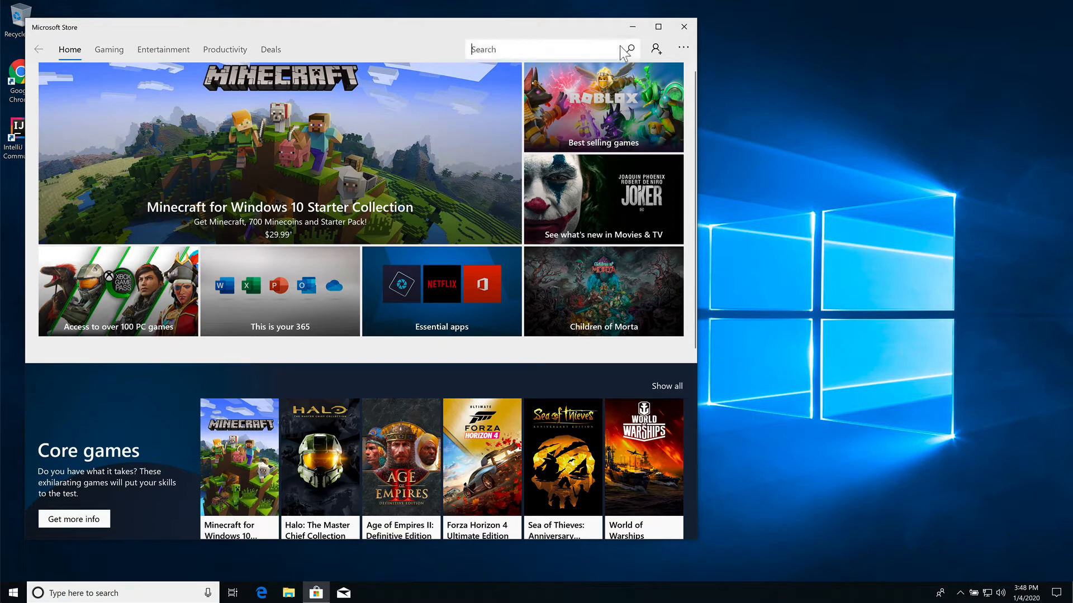
text(ub)
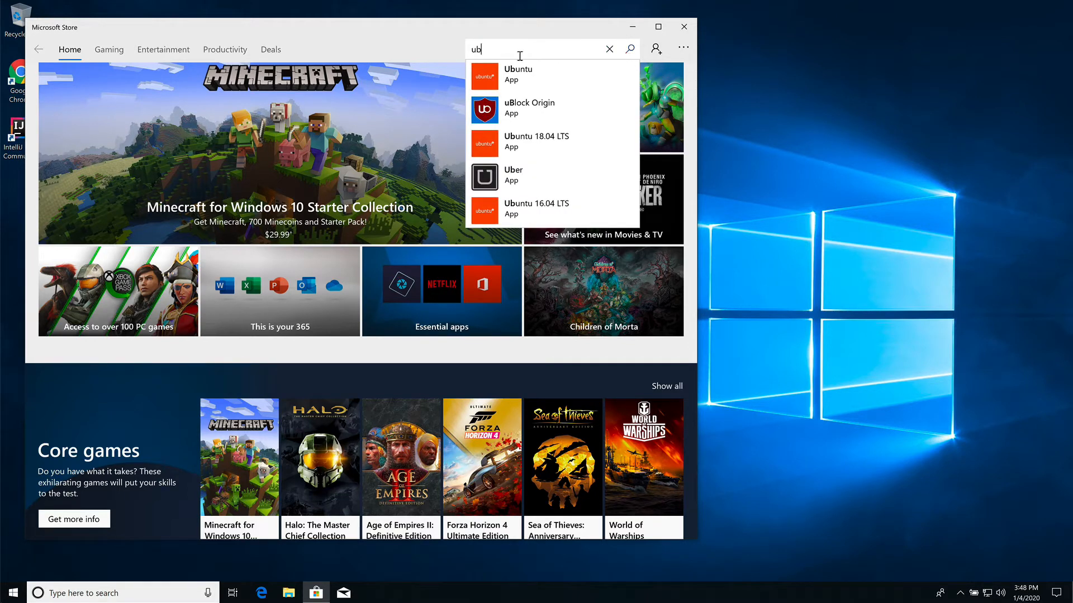
click(609, 48)
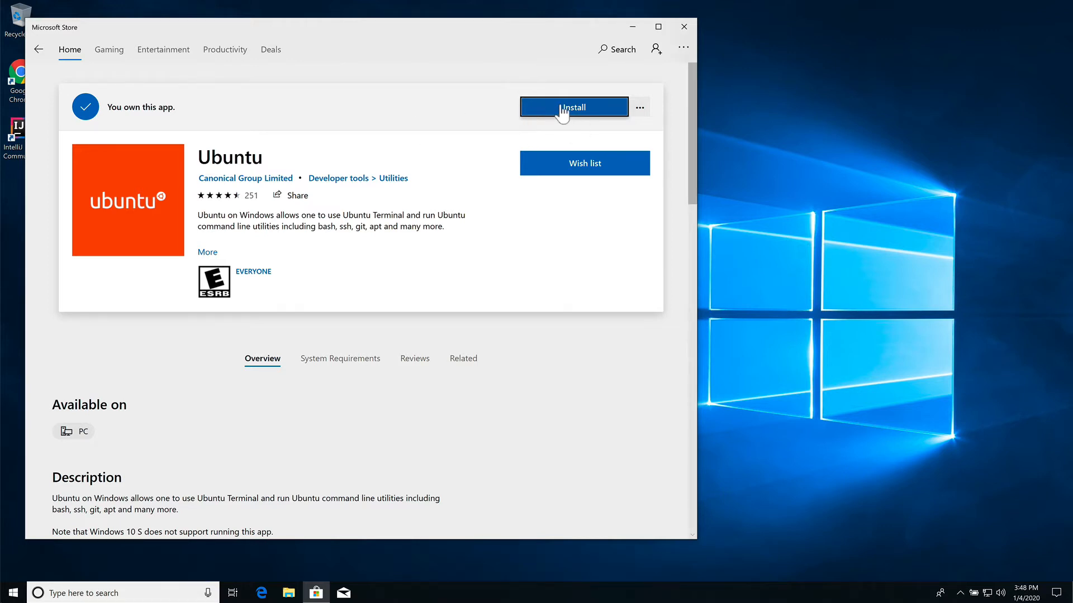
Install Ubuntu, dismiss the sign-in prompt, and close the Store once installed
click(573, 107)
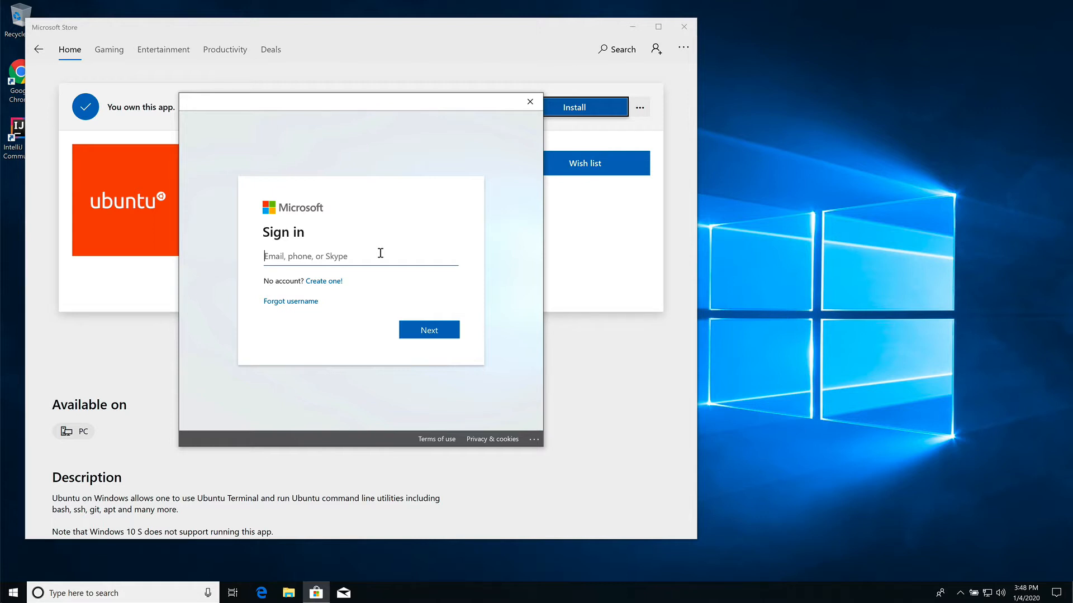
mouse_move(567, 145)
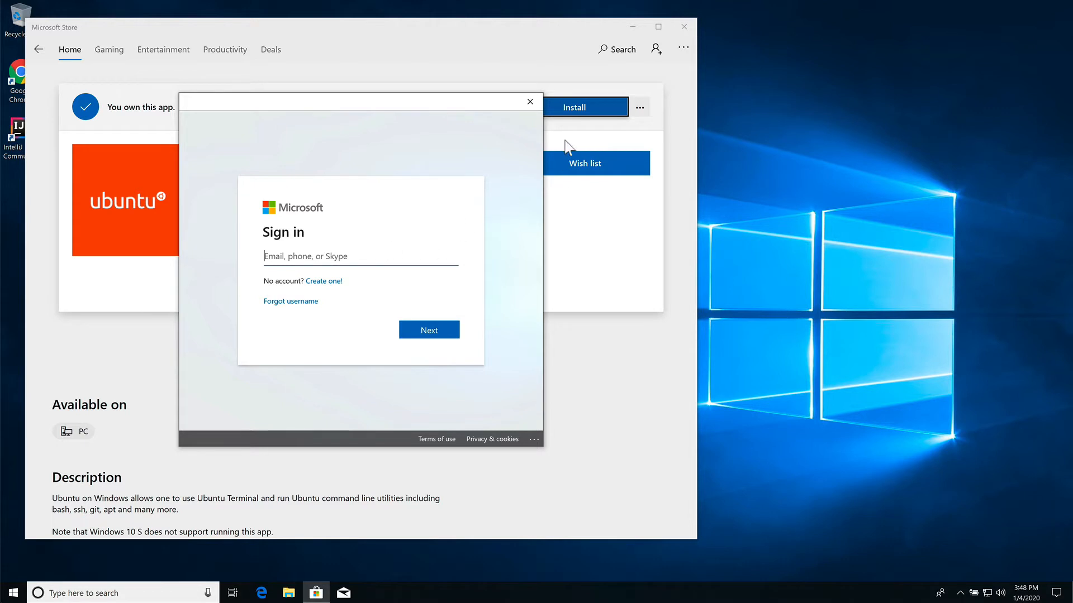
click(529, 101)
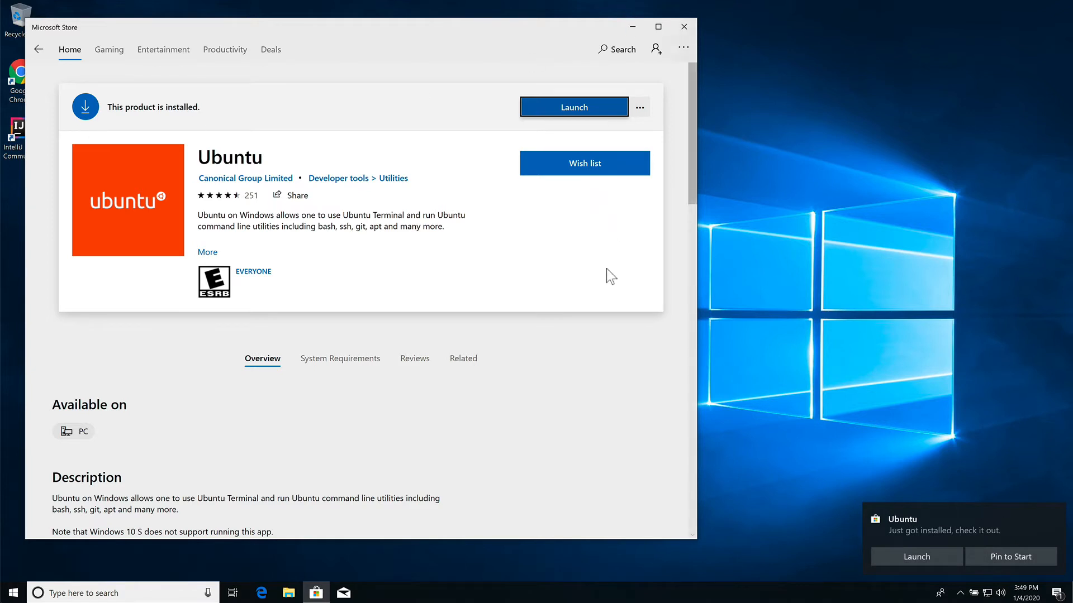
mouse_move(763, 369)
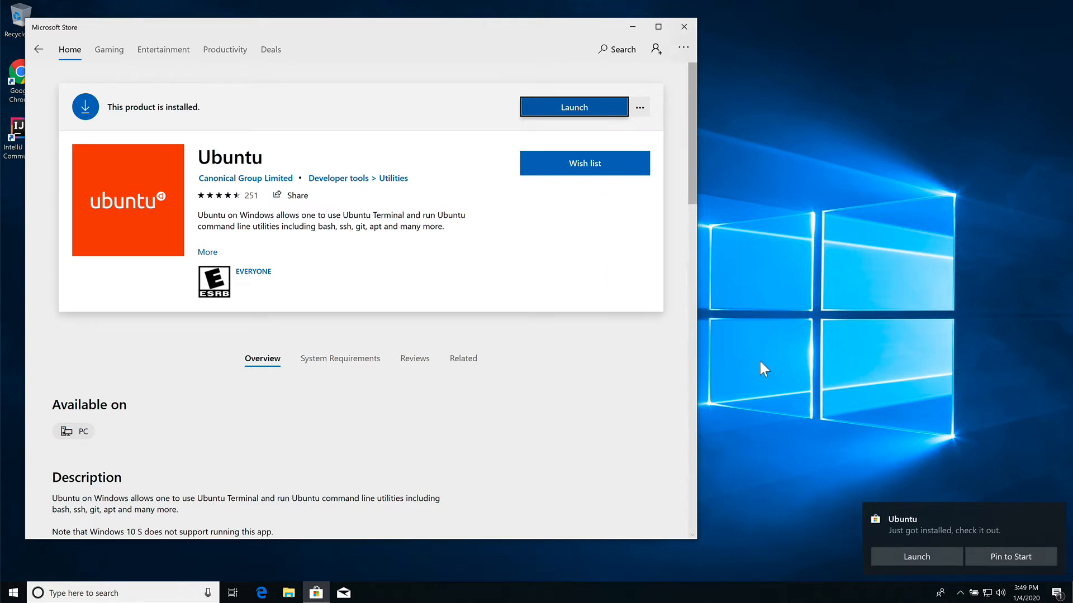
click(682, 26)
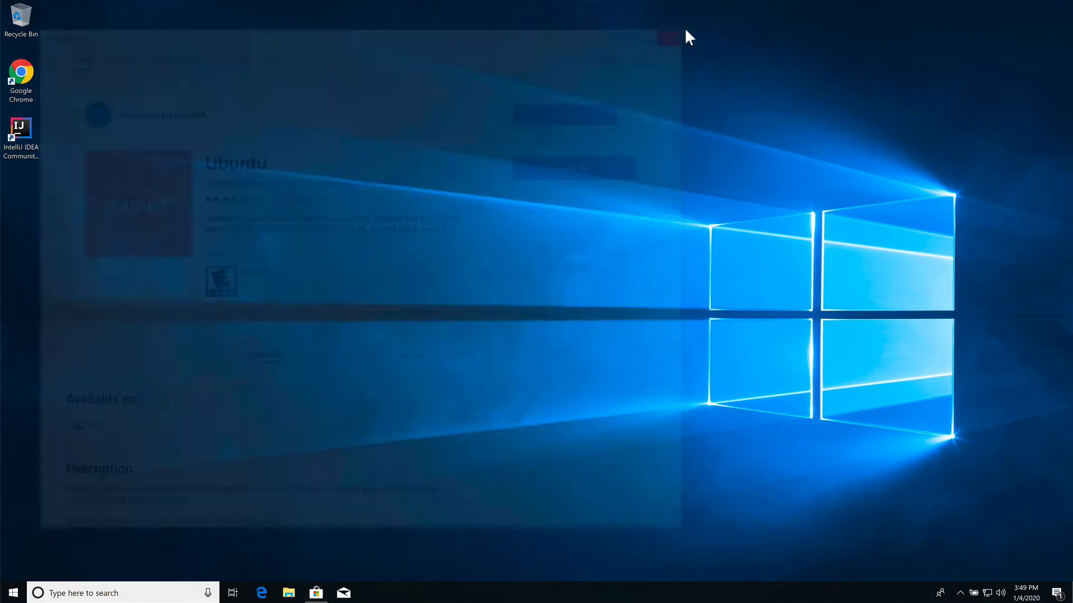
Launch Ubuntu for its first run, create UNIX user 'jt', run ls and pwd, then close it
click(667, 38)
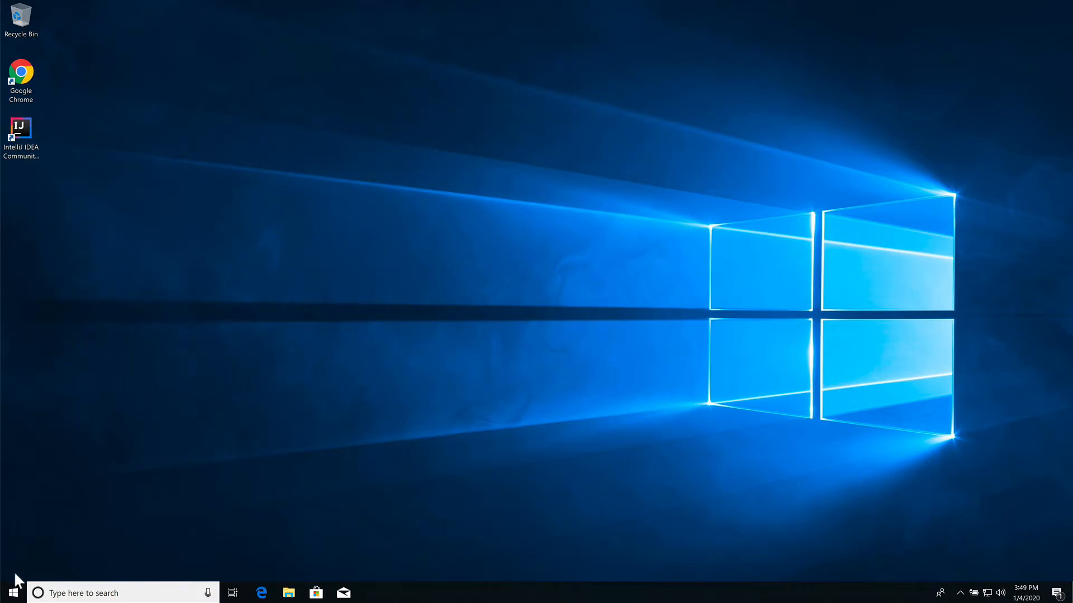
click(10, 593)
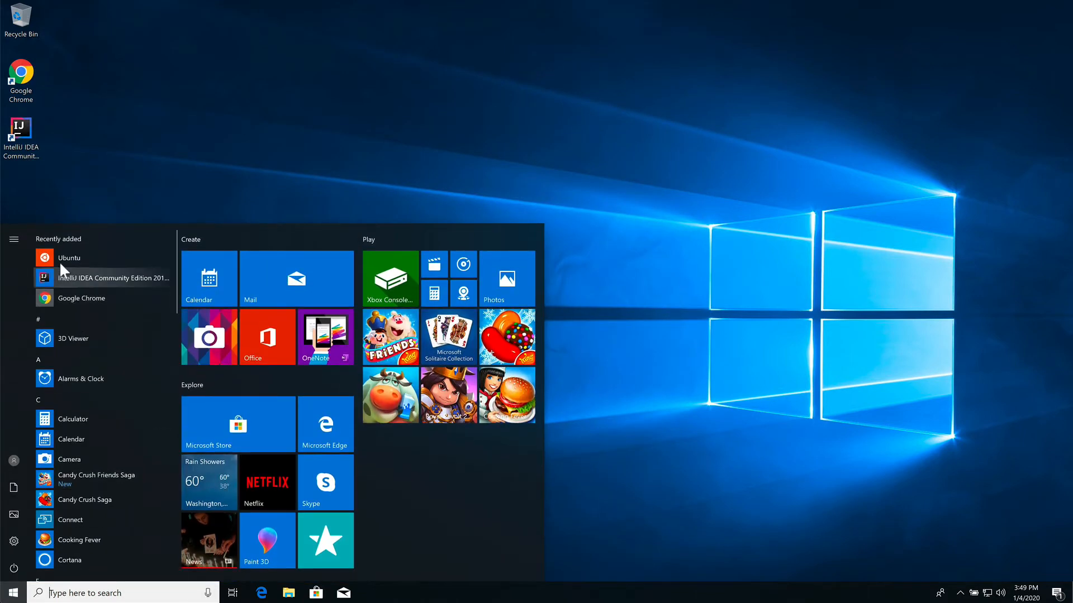
click(10, 592)
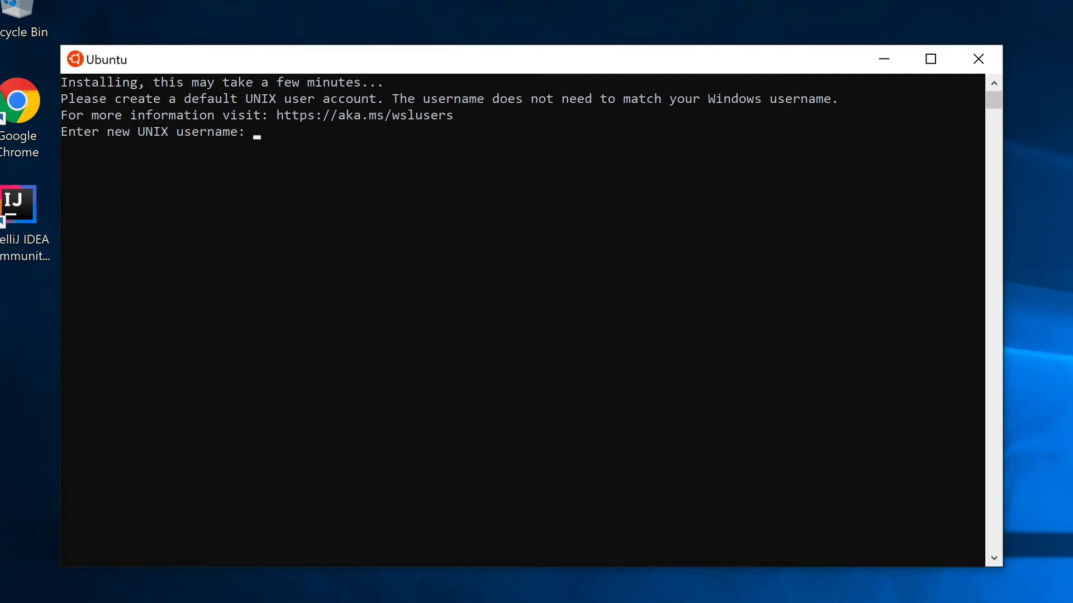
text(jt)
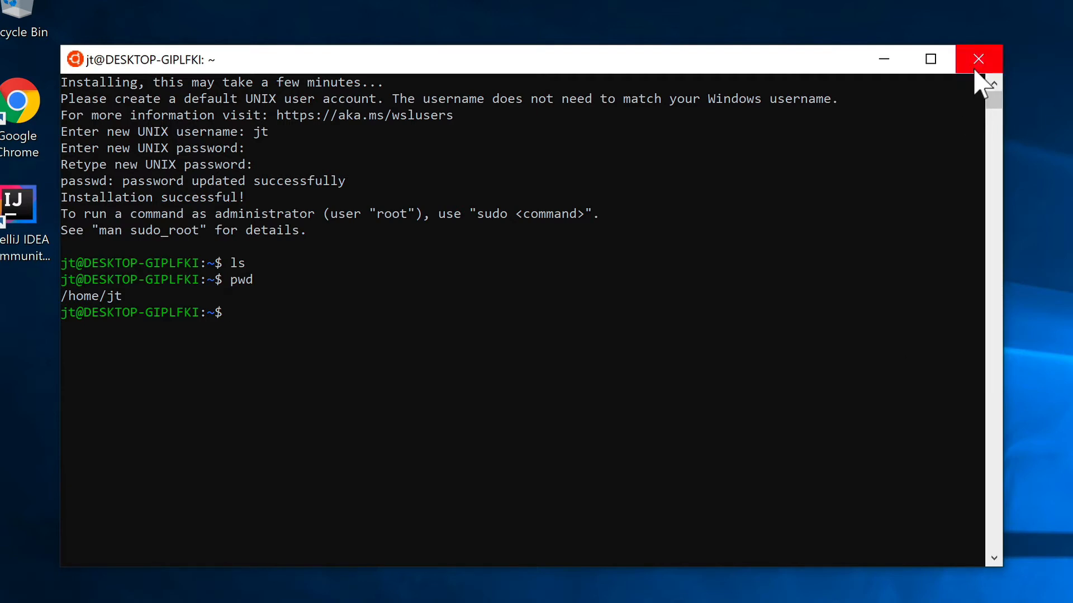
text(e)
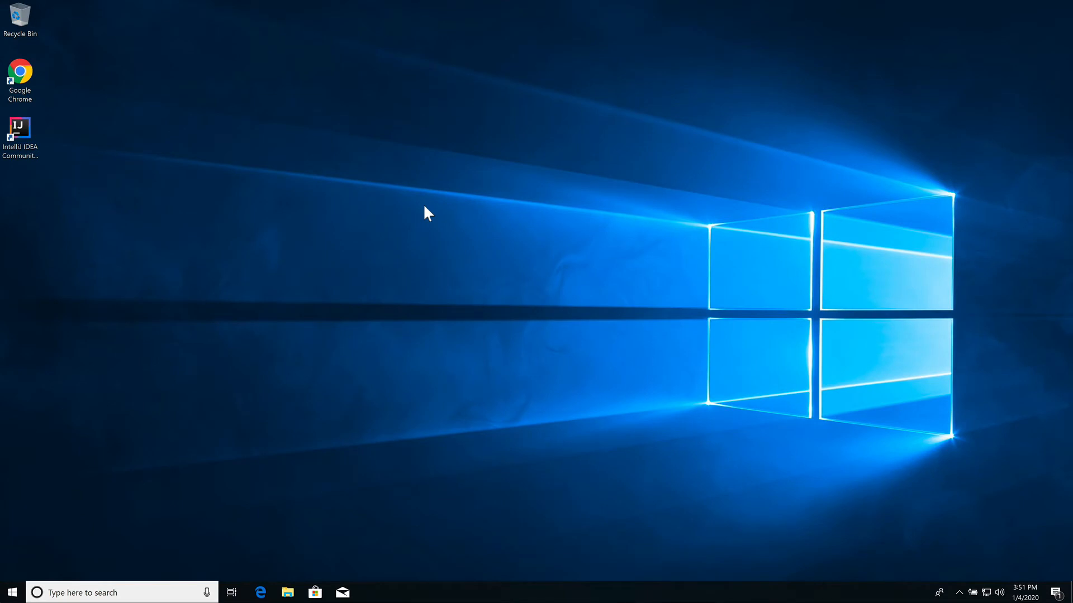
mouse_move(165, 329)
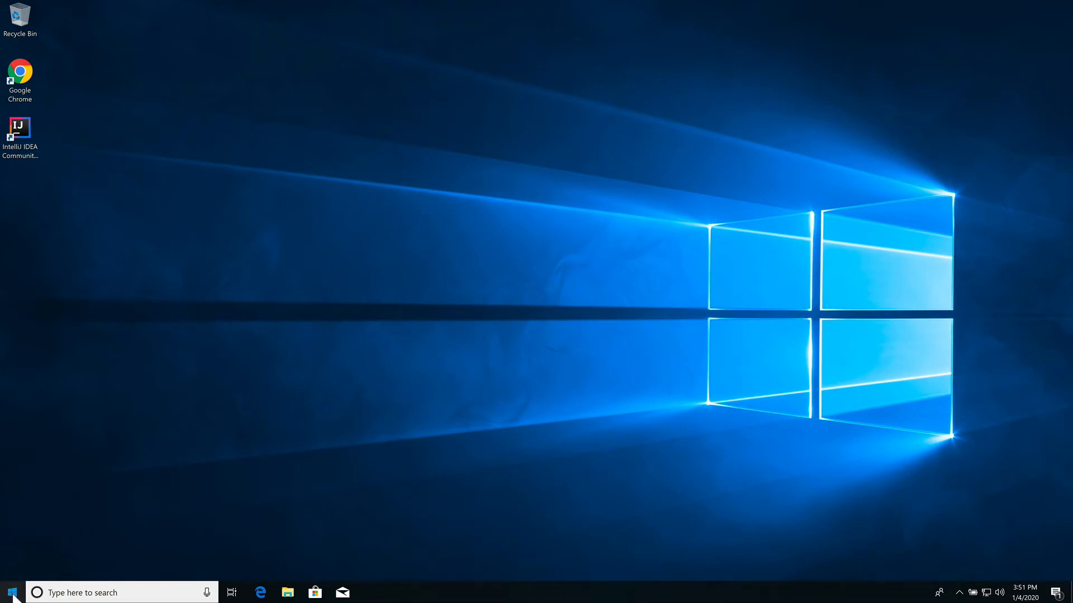
Relaunch Ubuntu from the Start menu app list and run ls at the user's prompt
click(10, 593)
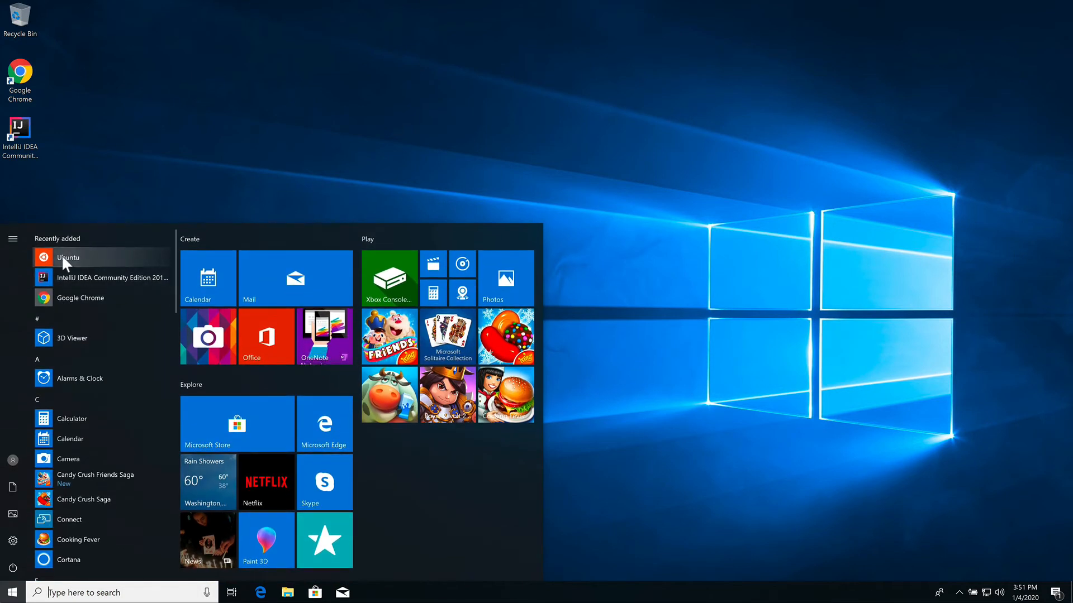
click(69, 256)
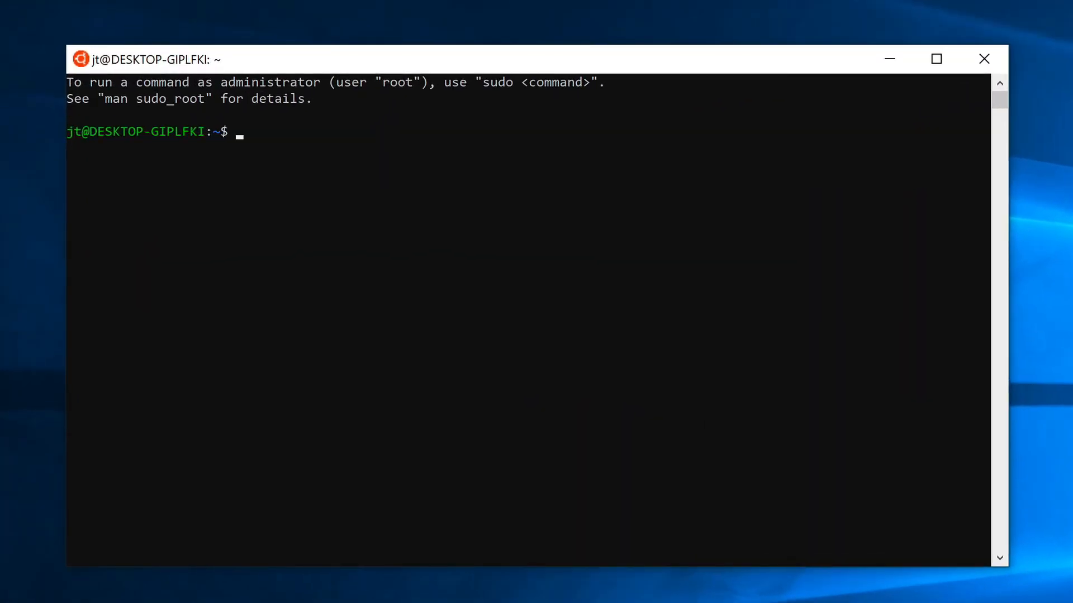
text(ls)
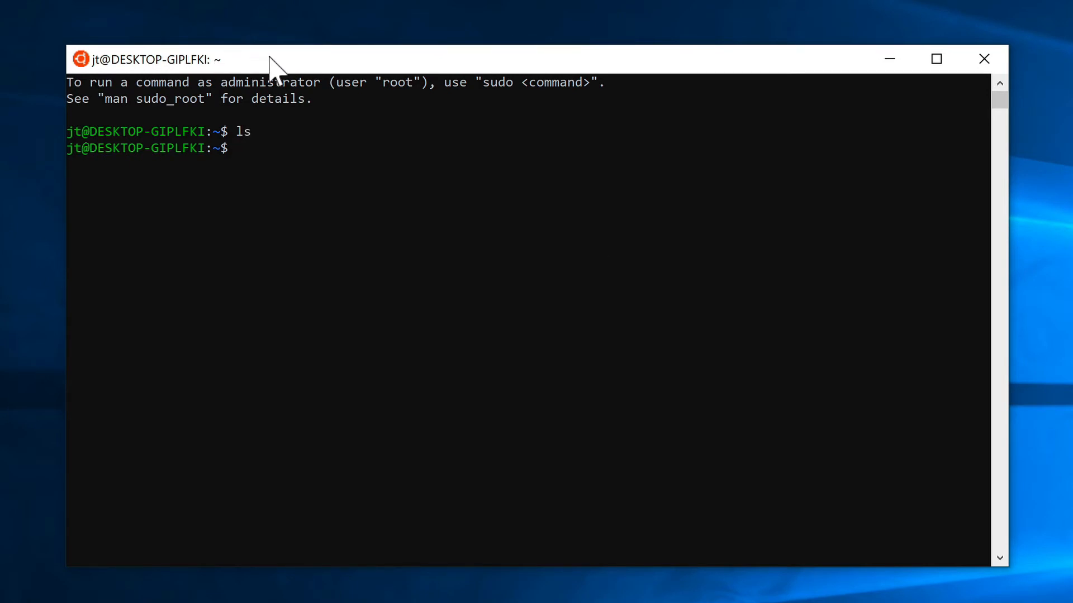
click(10, 592)
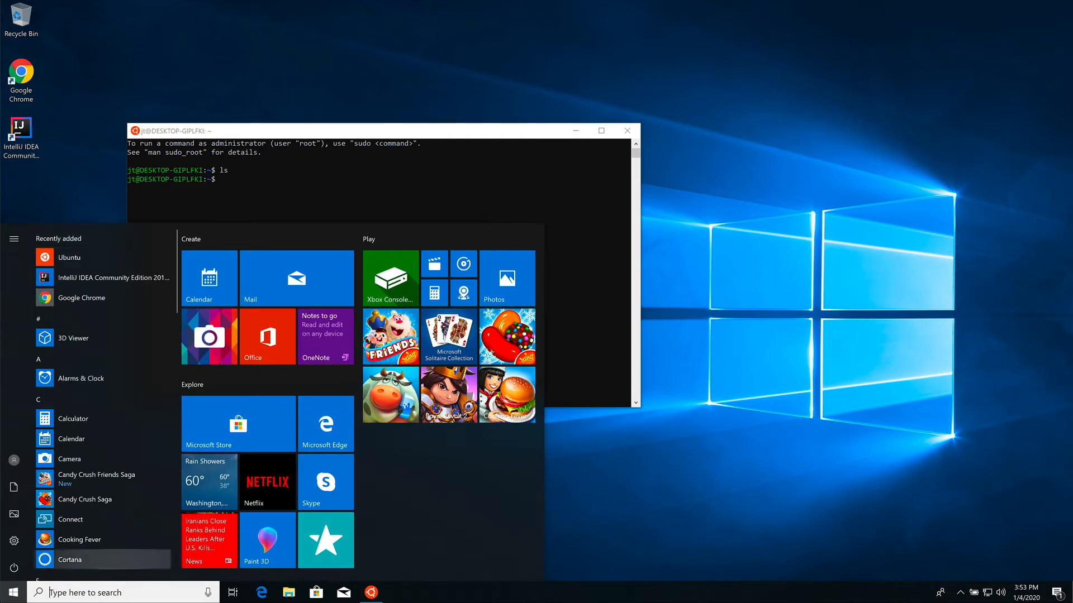
Open Command Prompt via search 'c', start bash, and run ls in the user folder
text(c)
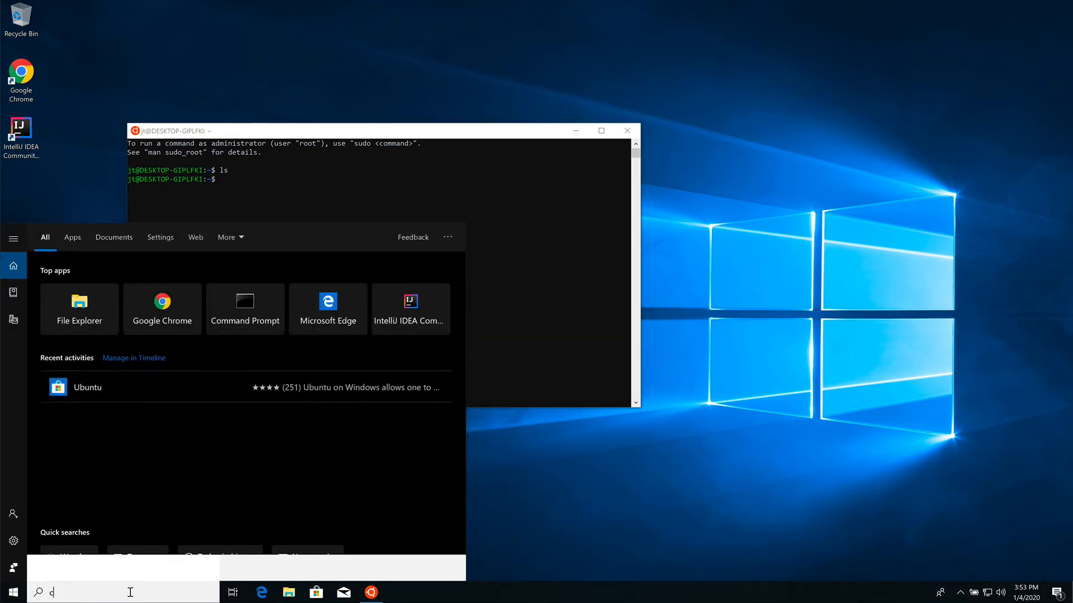
click(244, 309)
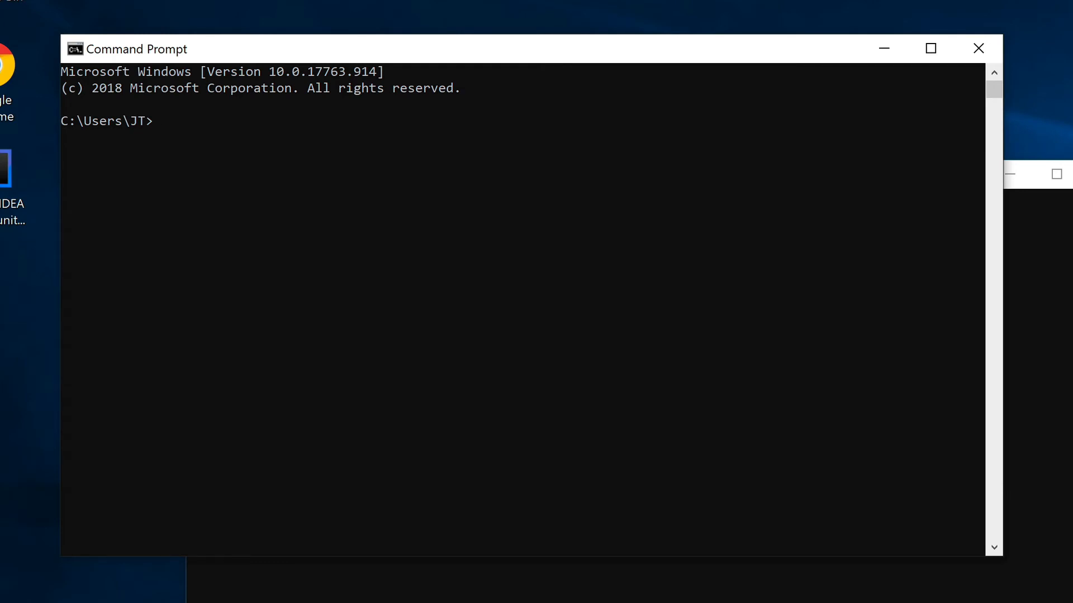
text(bash)
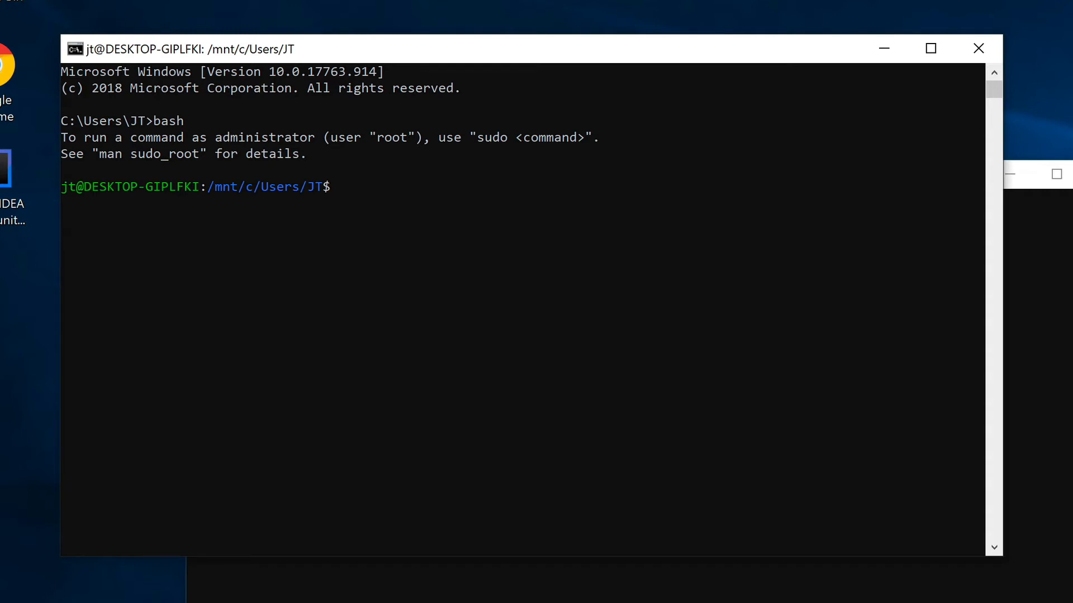
text(ls)
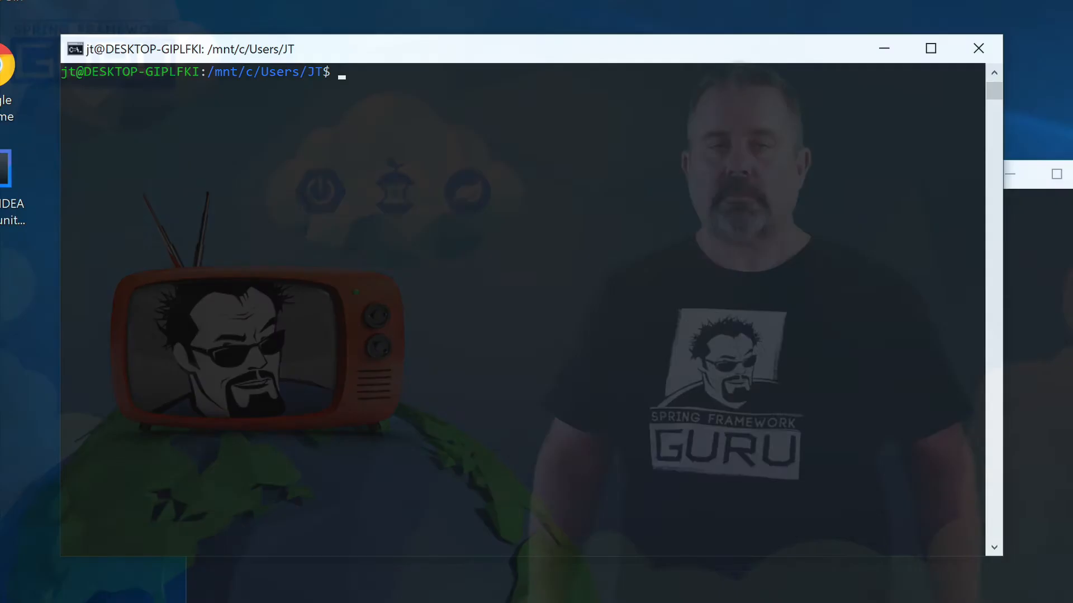
Close the bash shell window to return to the desktop
click(978, 48)
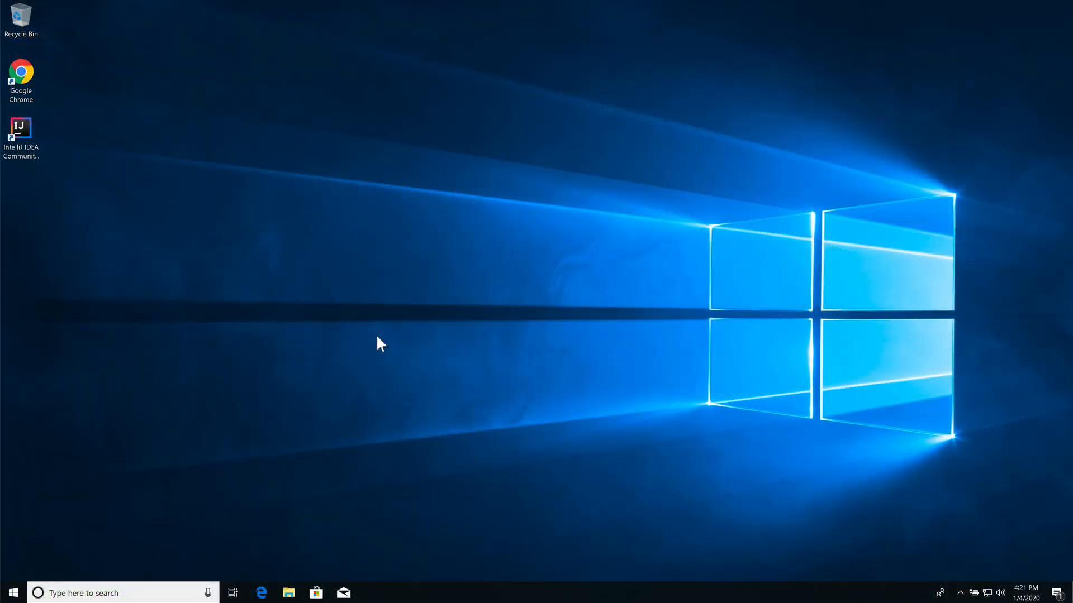
mouse_move(49, 484)
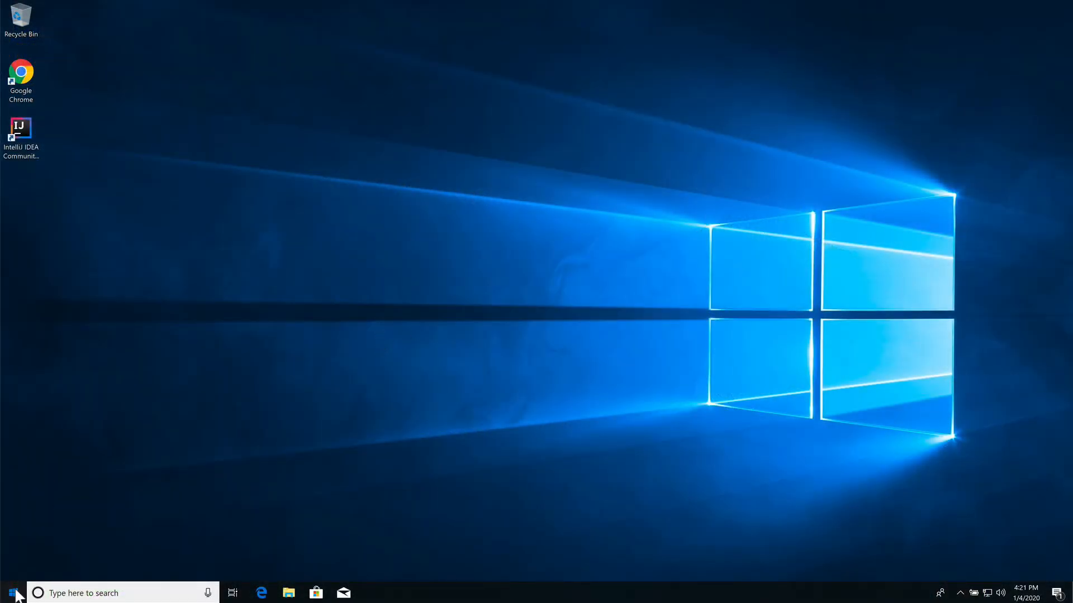
Relaunch Ubuntu, run java to see it isn't installed, and search 'cmd' for Command Prompt
click(9, 592)
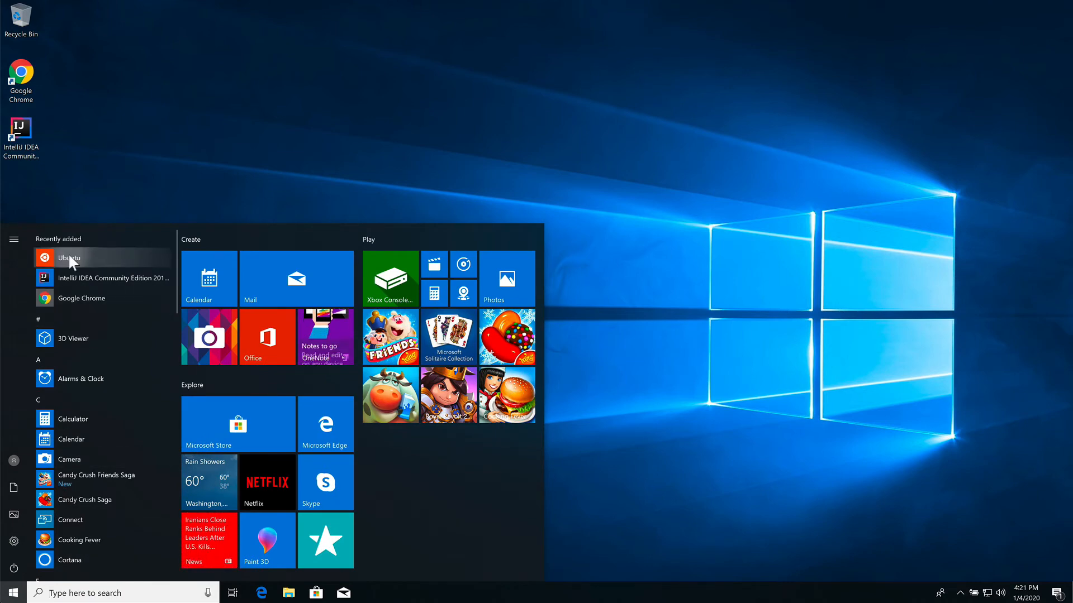
click(68, 258)
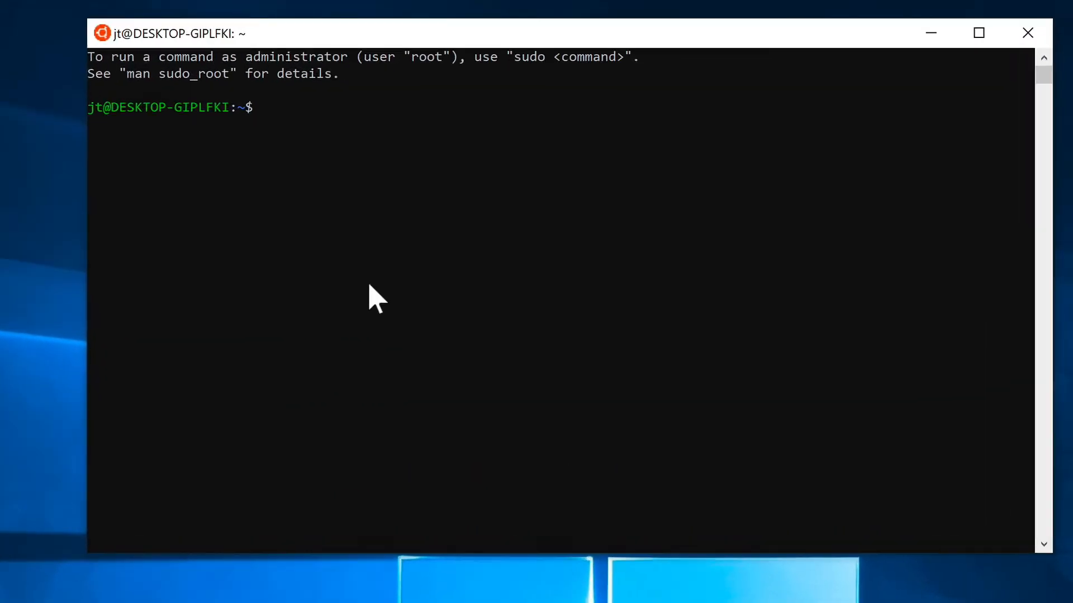
text(java)
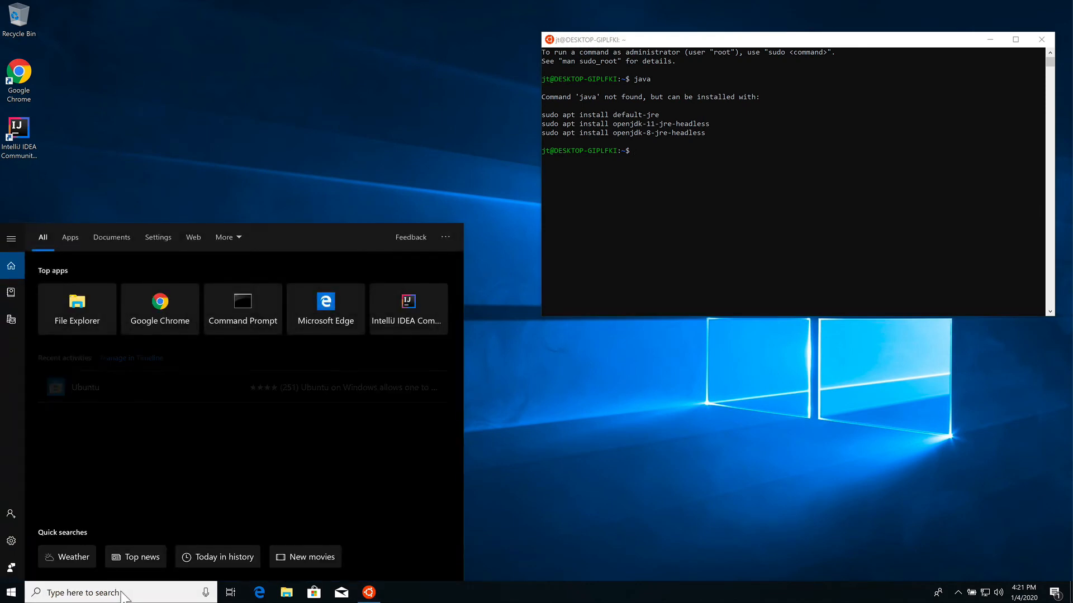
text(cmd)
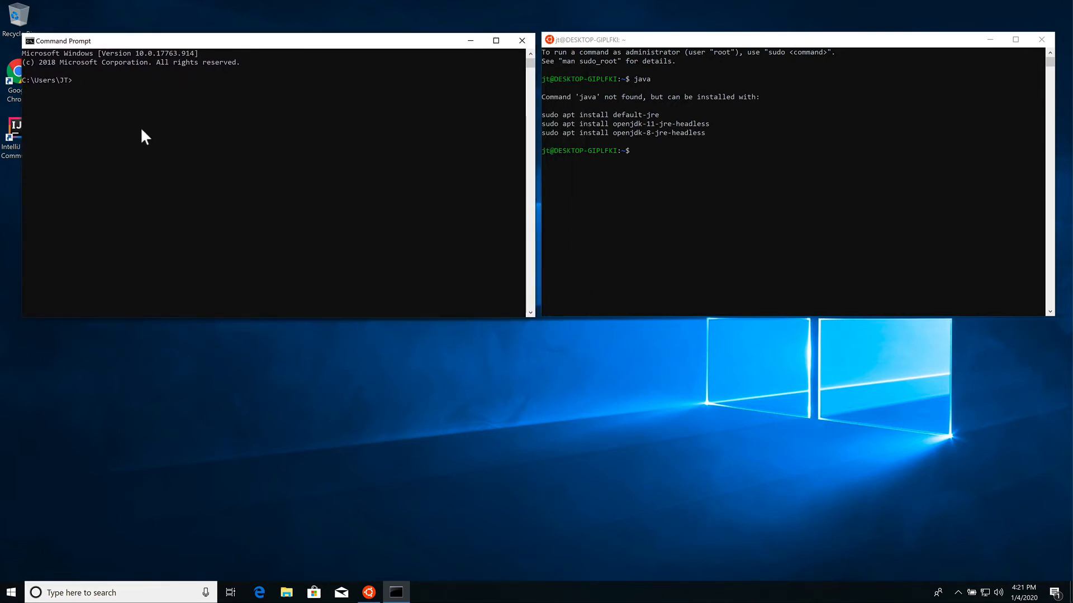
Run java in the Command Prompt window to display its usage options
click(496, 40)
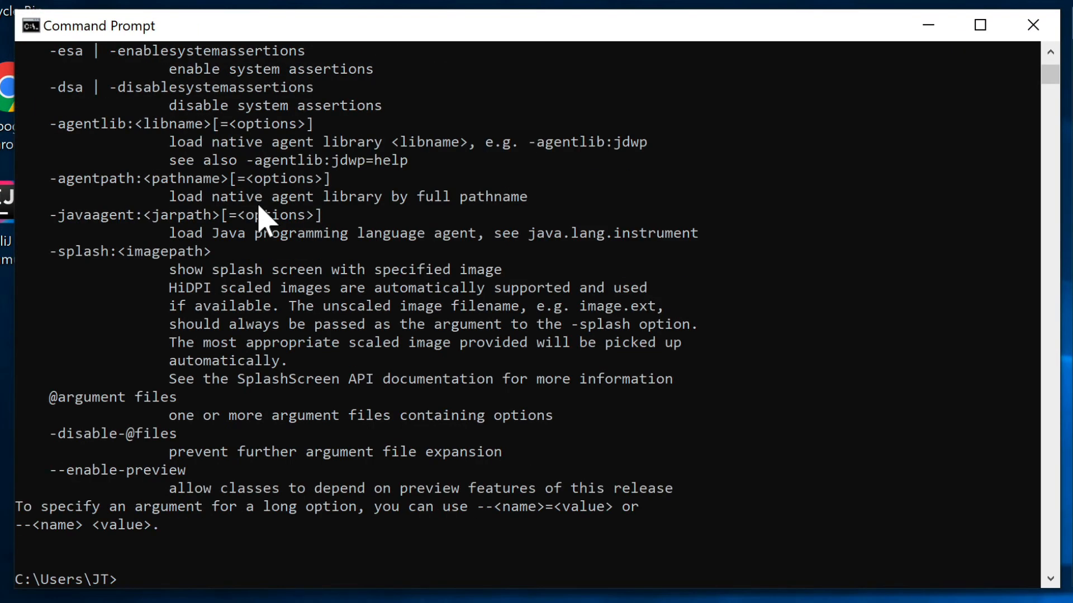
mouse_move(287, 259)
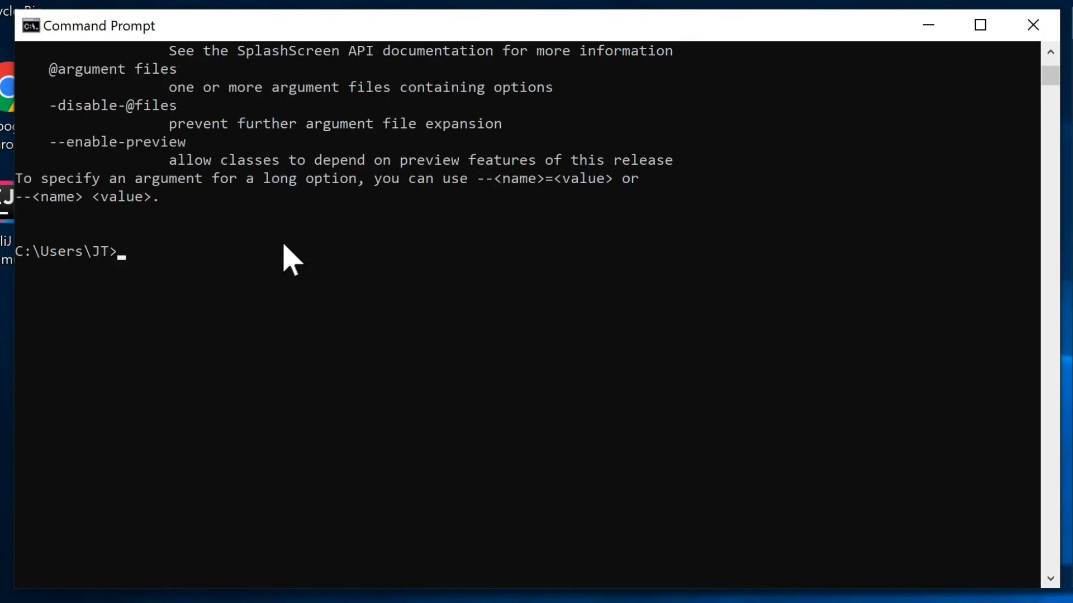
text(java)
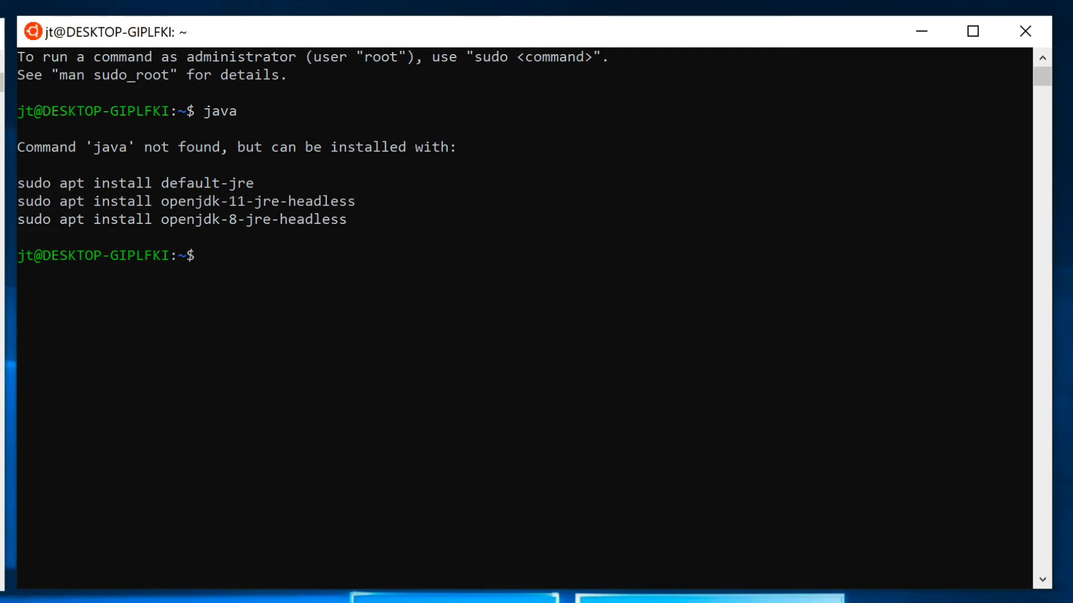
Run sudo apt install openjdk-11-jdk-headless with the sudo password, reaching the 23-package confirmation
text(sudo)
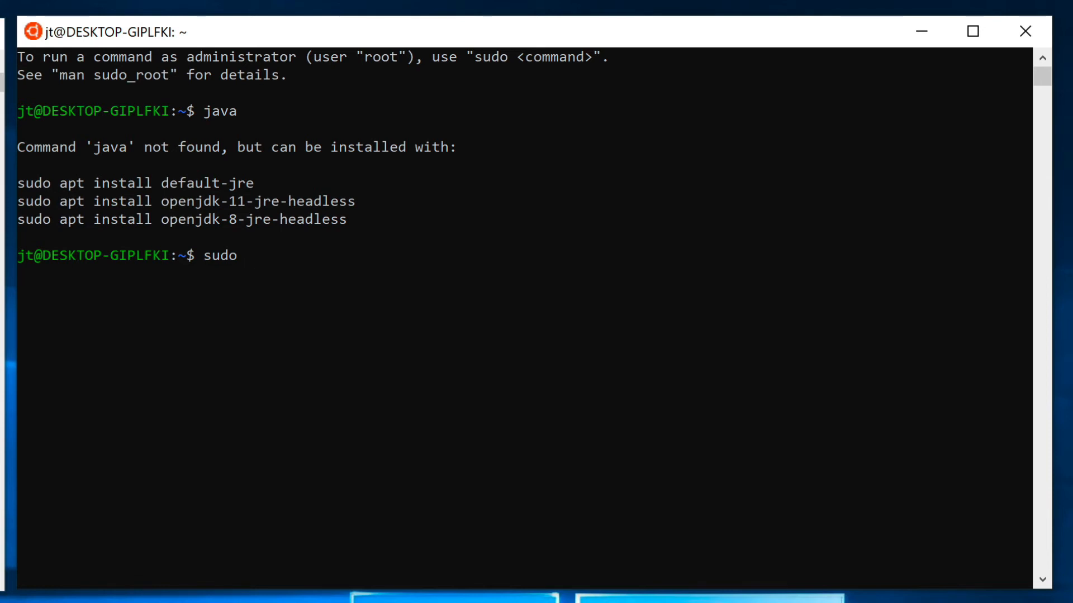
text(apt install open)
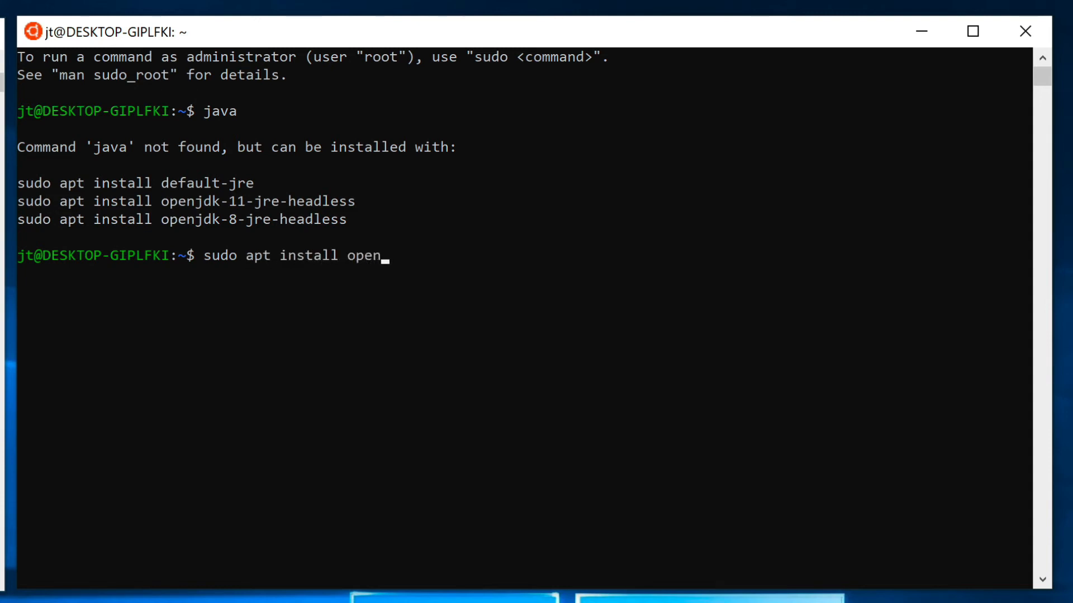
text(jdk)
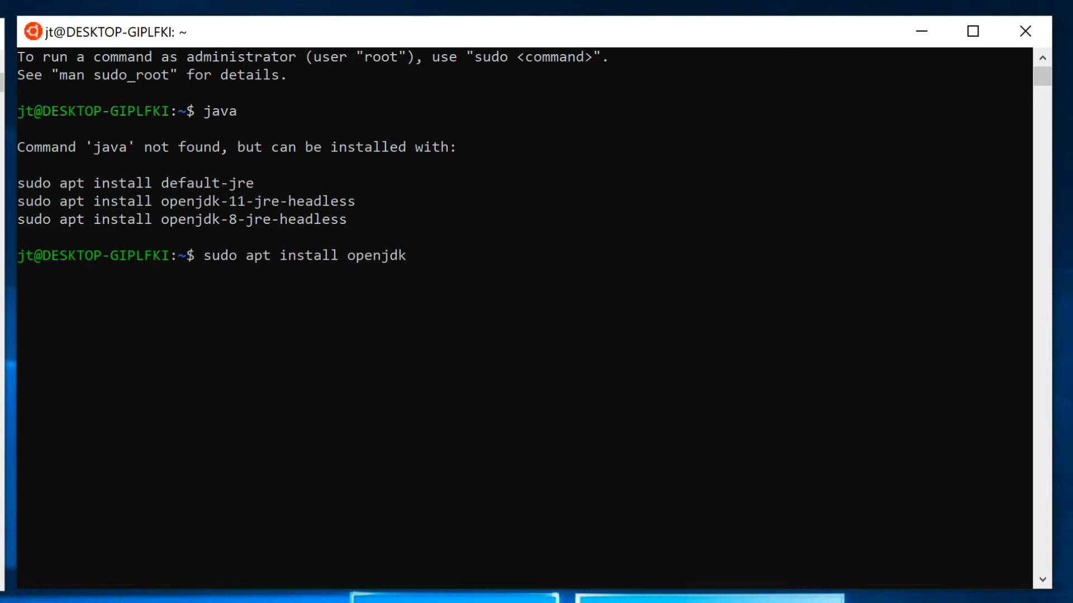
text(-11)
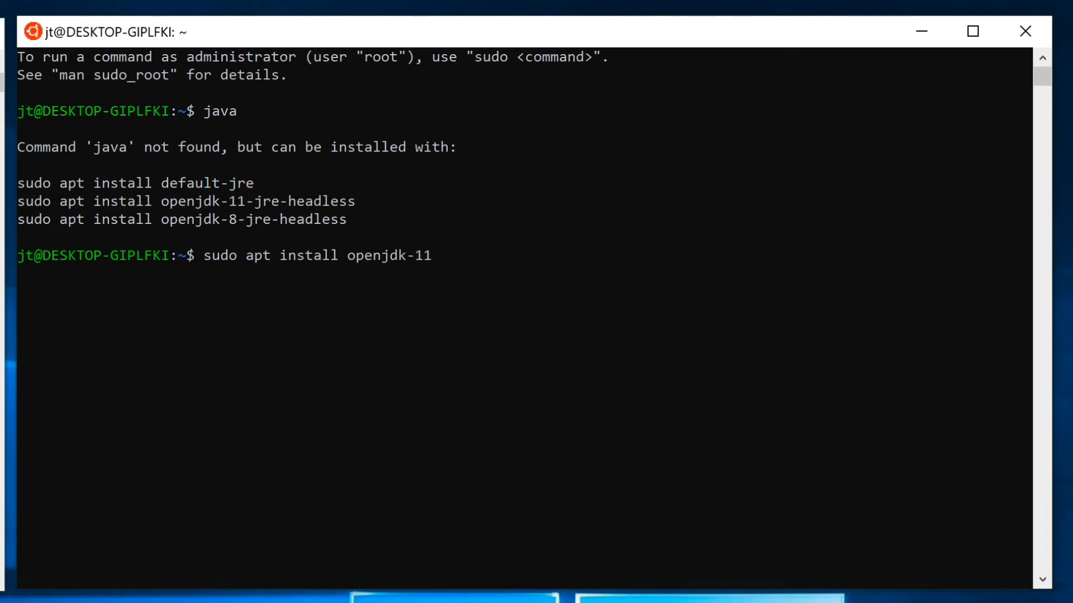
text(-j)
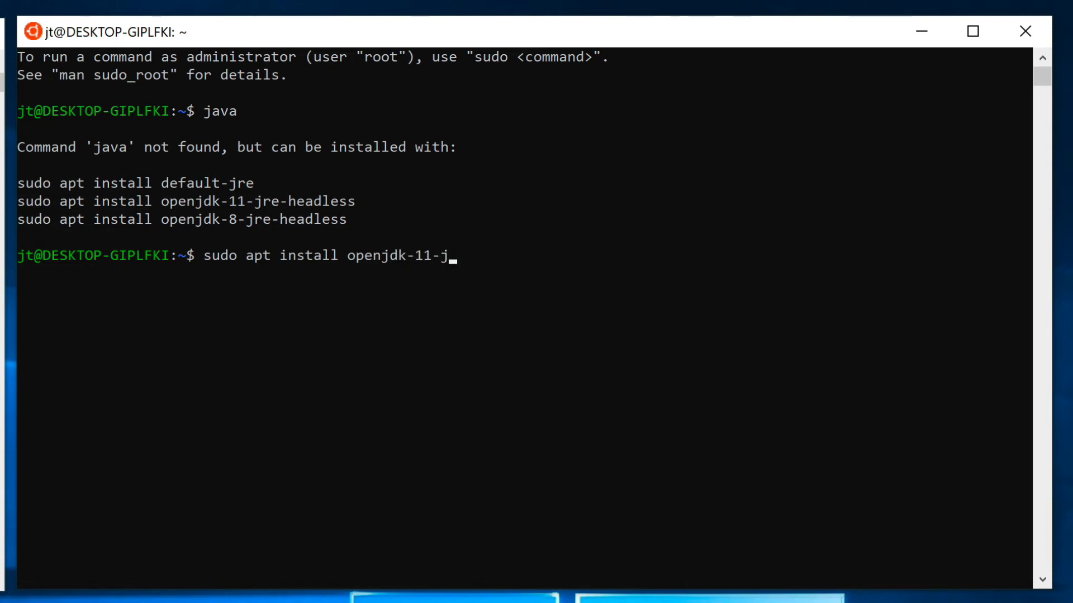
text(re-)
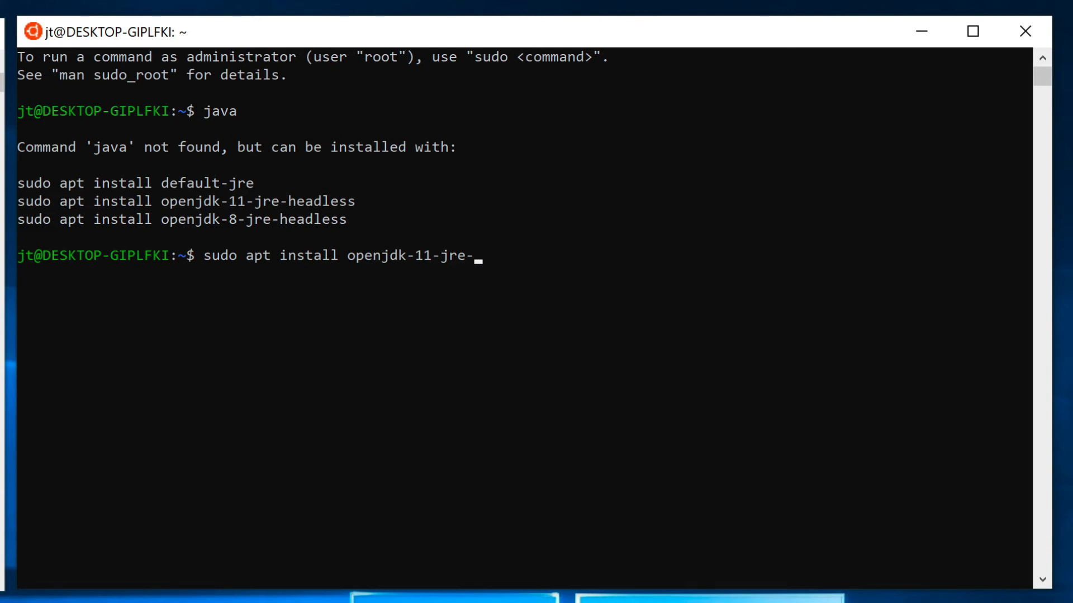
text(head)
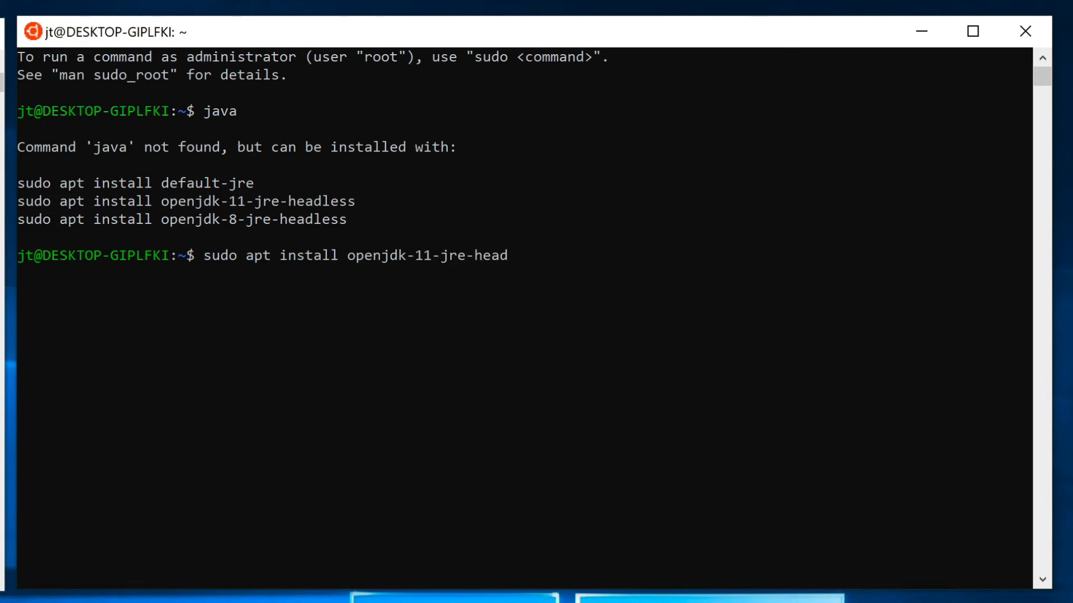
text(le)
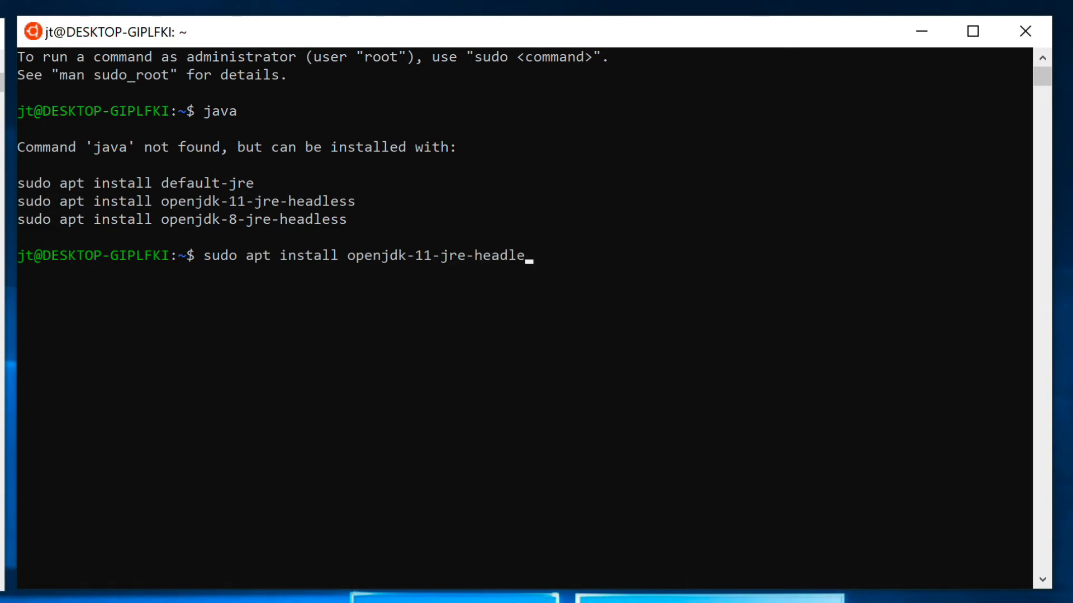
text(ss)
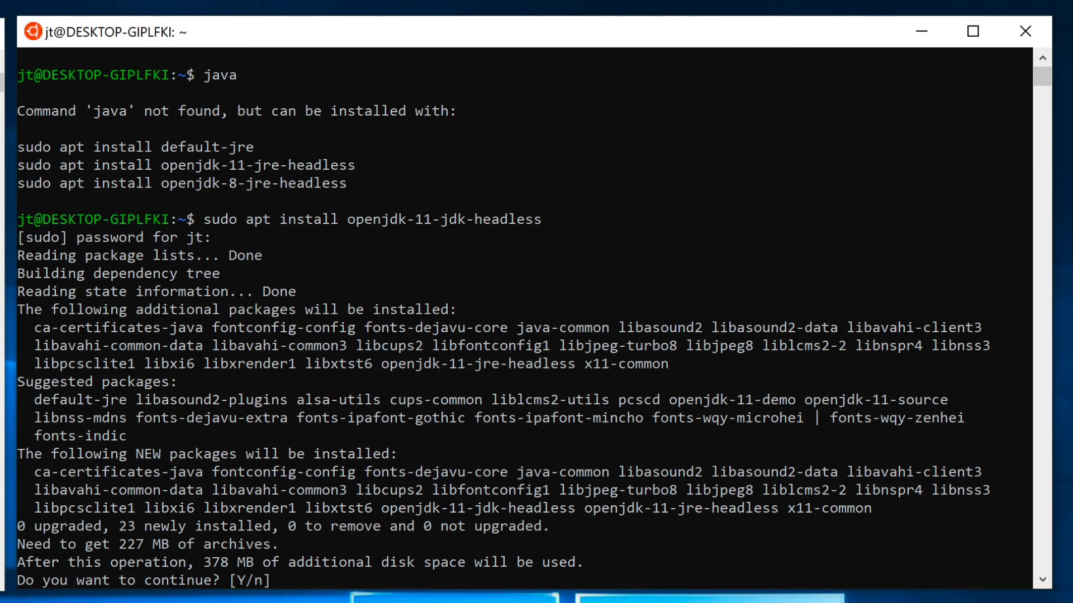
Answer y, run sudo apt-get update after failed downloads, and rerun the openjdk-11-jdk-headless install
text(y)
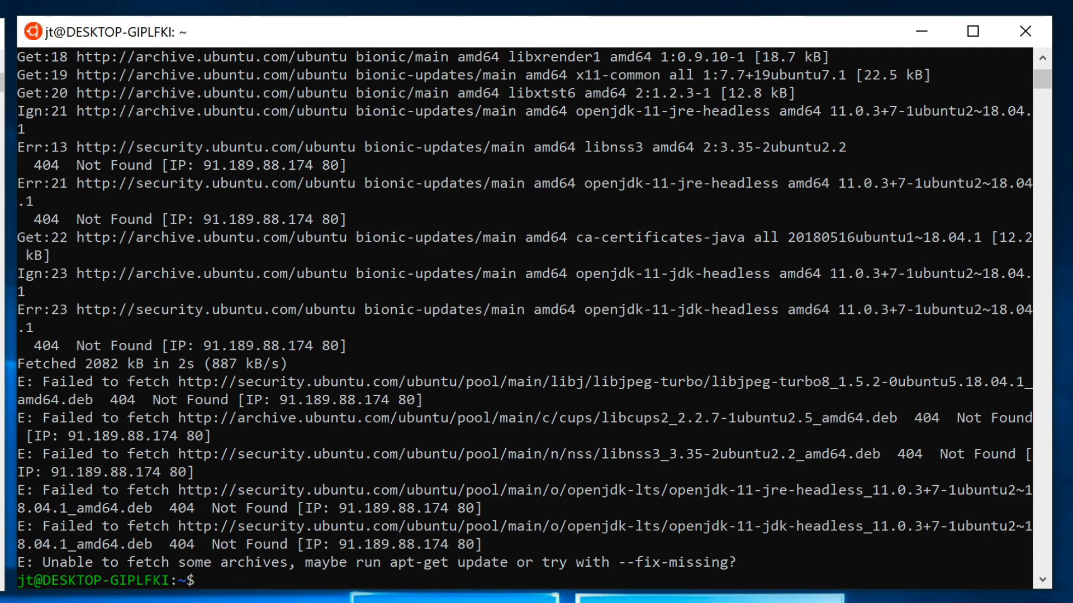
text(sudo run)
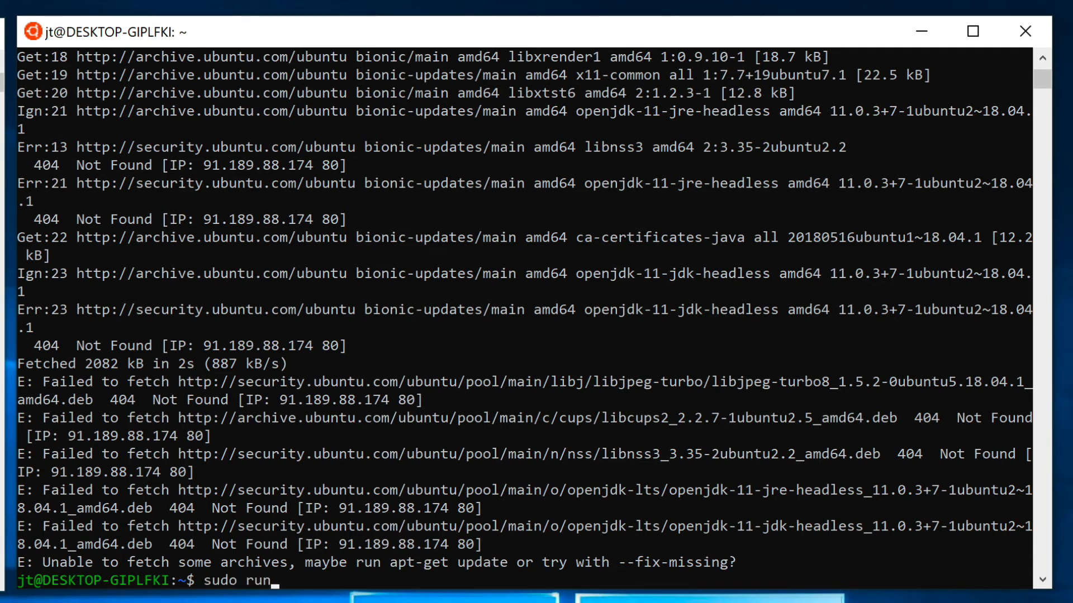
text(apt)
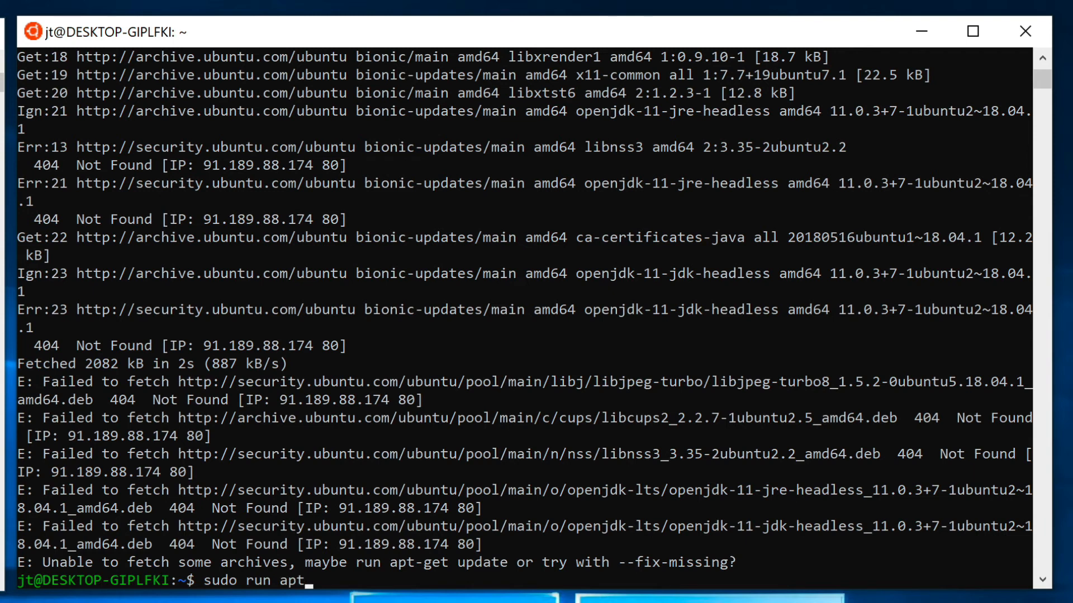
text(-get update)
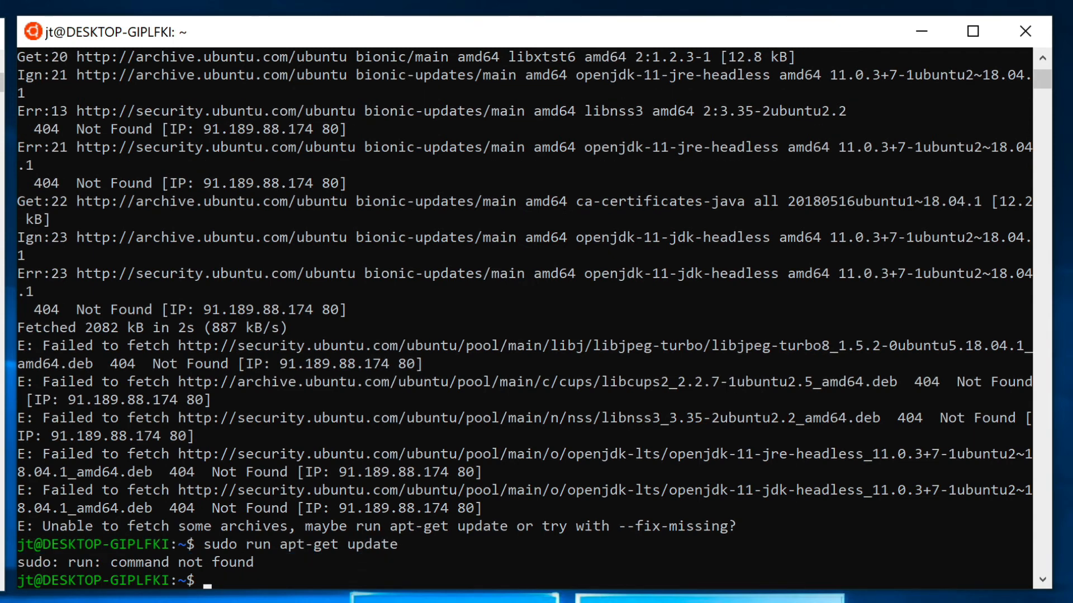
text(sudo run apt-get update)
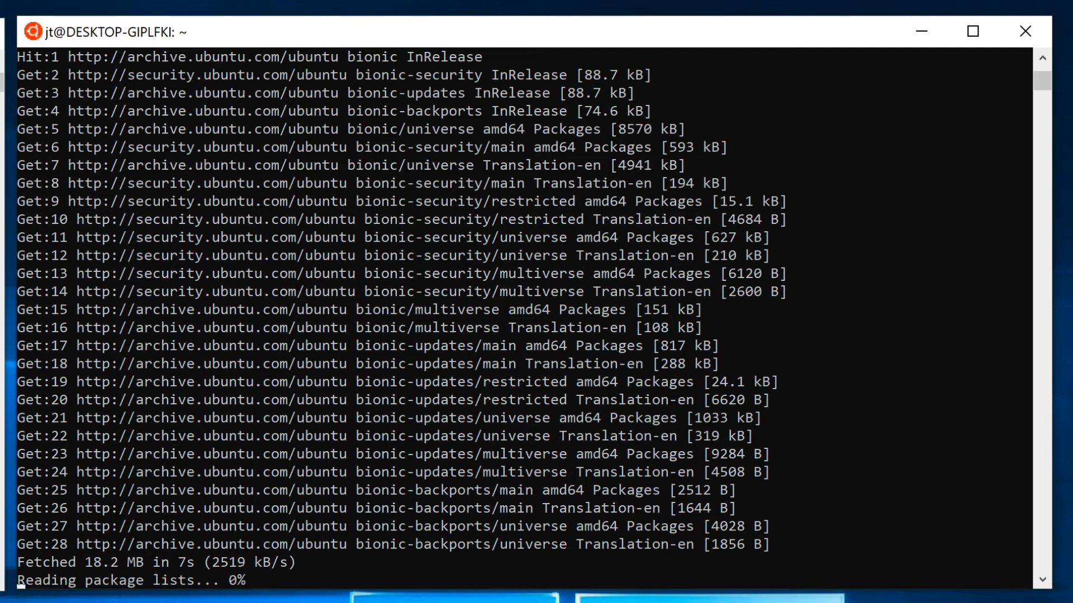
text(sudo apt-get update)
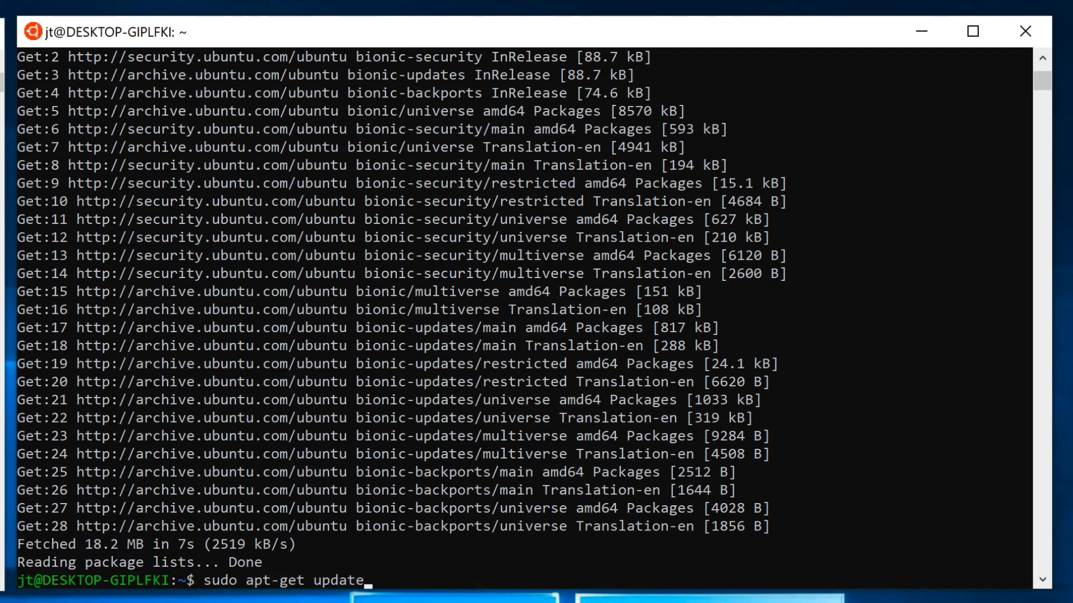
text(sudo apt install openjdk-11-jdk-headless)
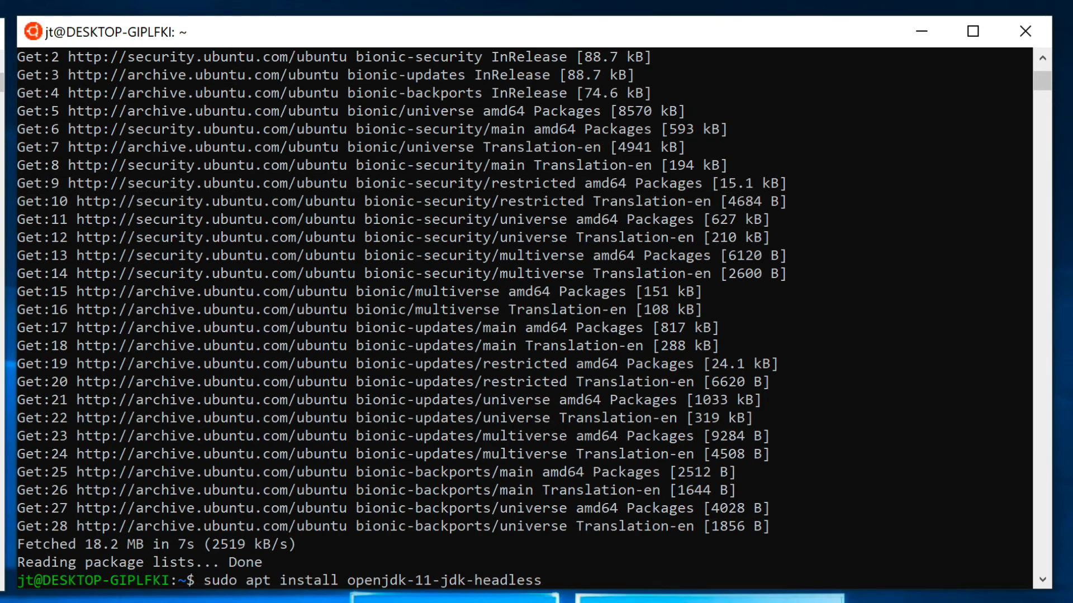
key(Return)
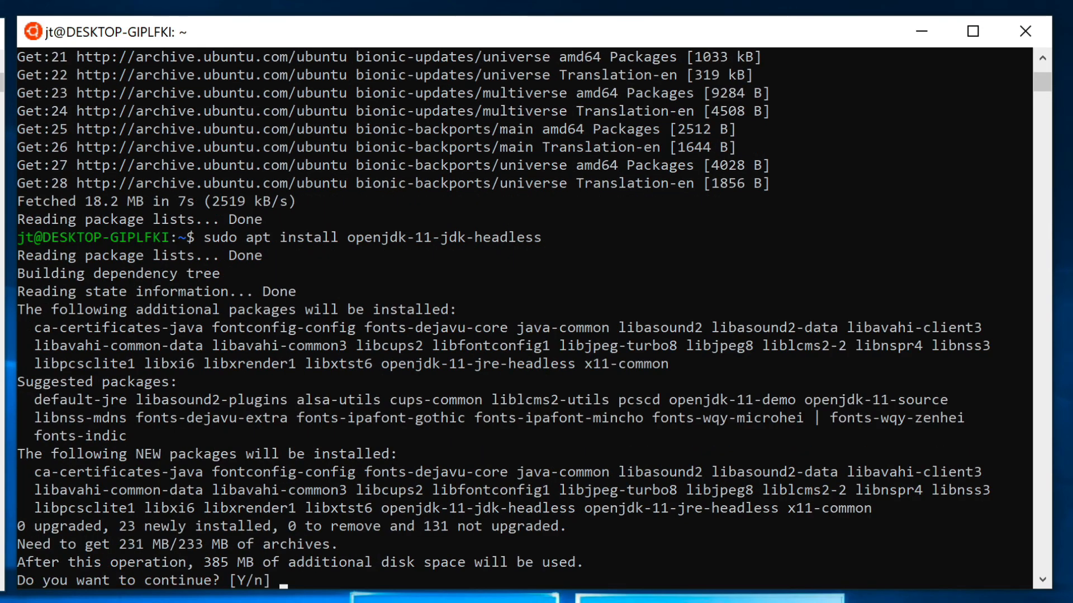
Confirm with y and let the OpenJDK 11 install finish updating certificates
text(y)
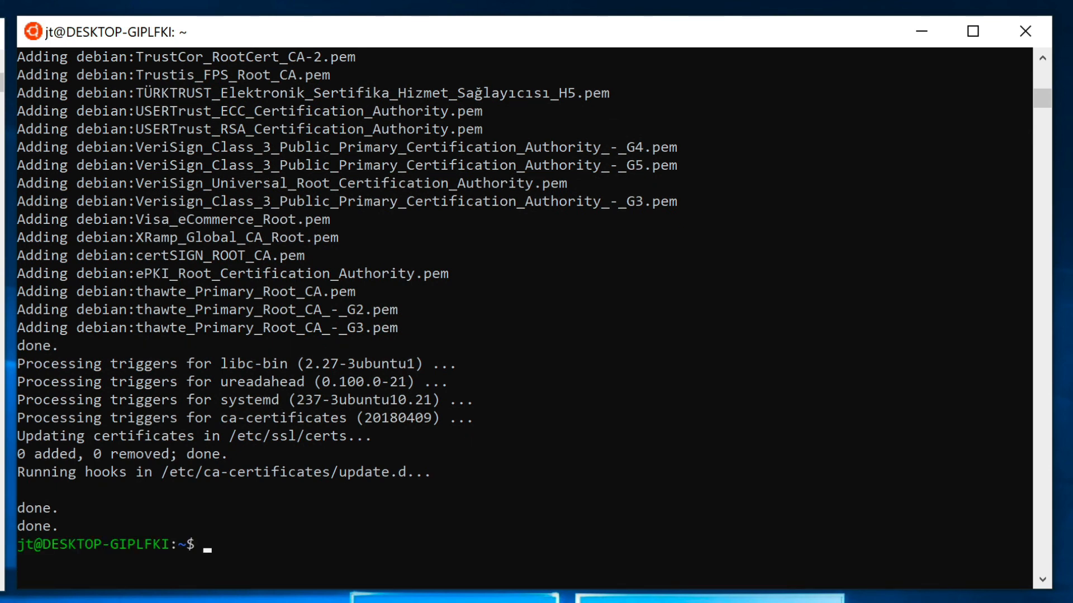
Confirm java is at /usr/bin/java and java -version reports OpenJDK 11.0.5
text(which java)
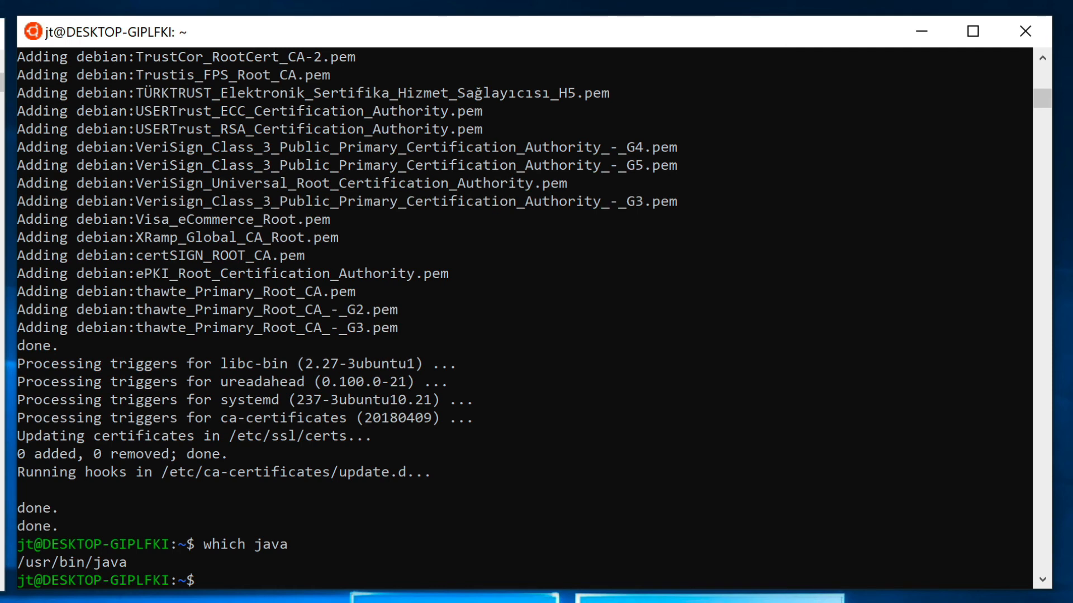
text(java)
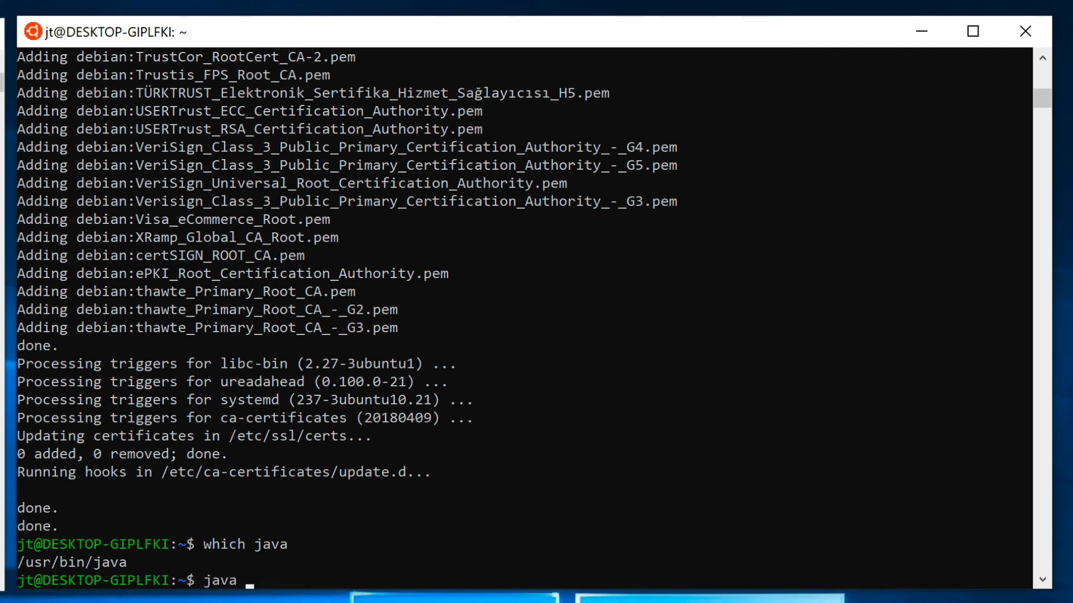
text(-version)
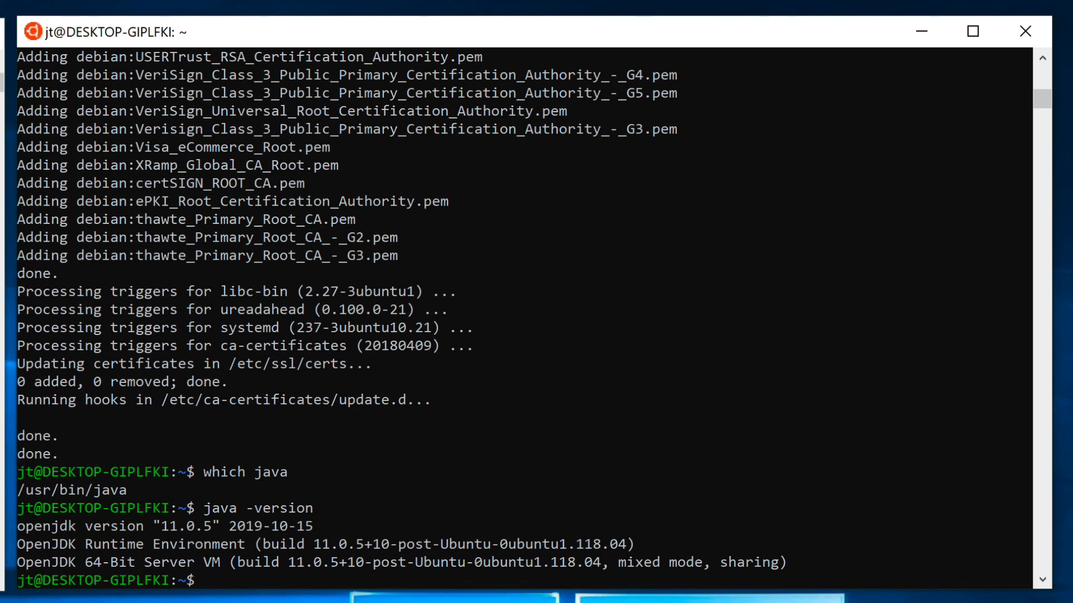
Confirm javac is at /usr/bin/javac and enter javac -version
text(which)
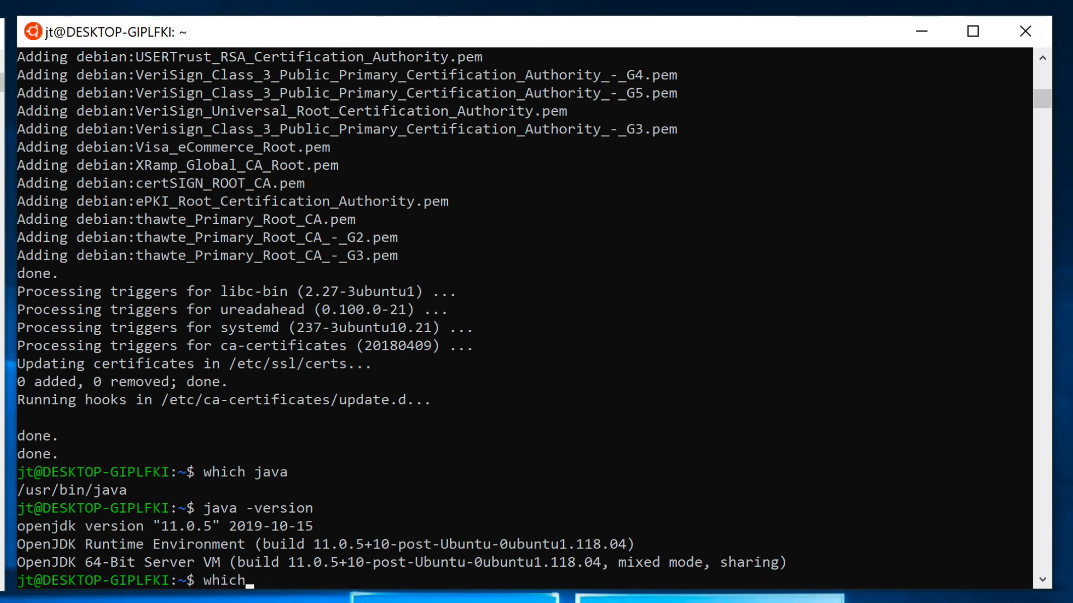
text(javac)
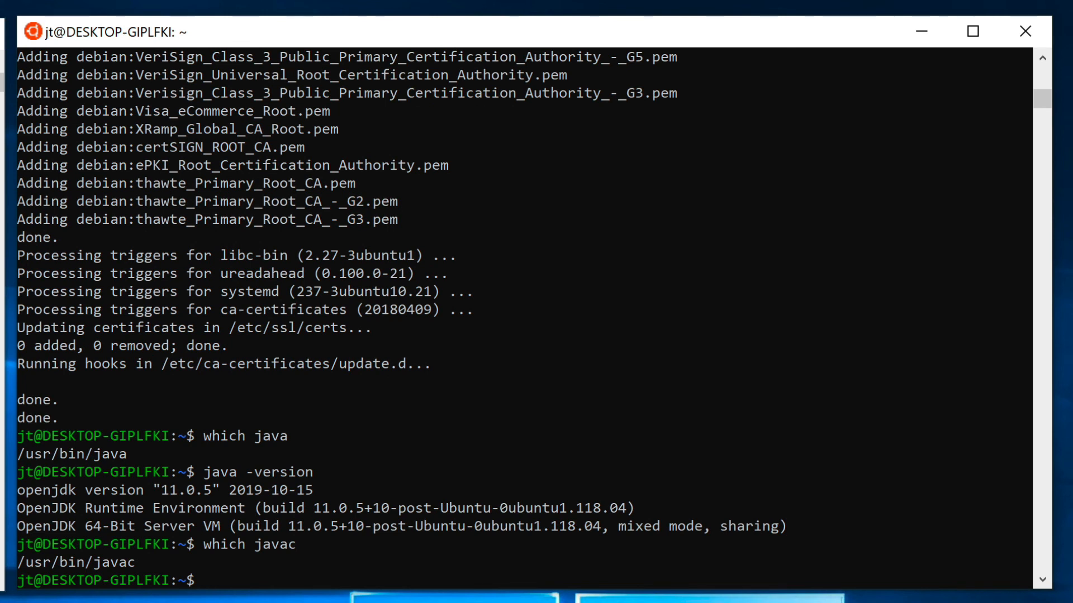
text(javac)
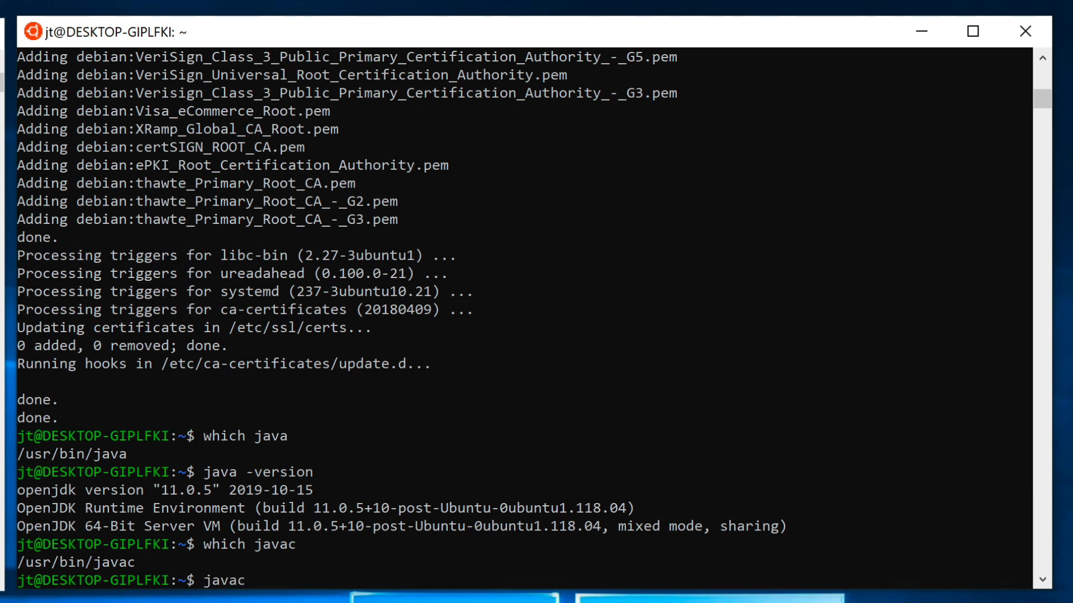
text(-version)
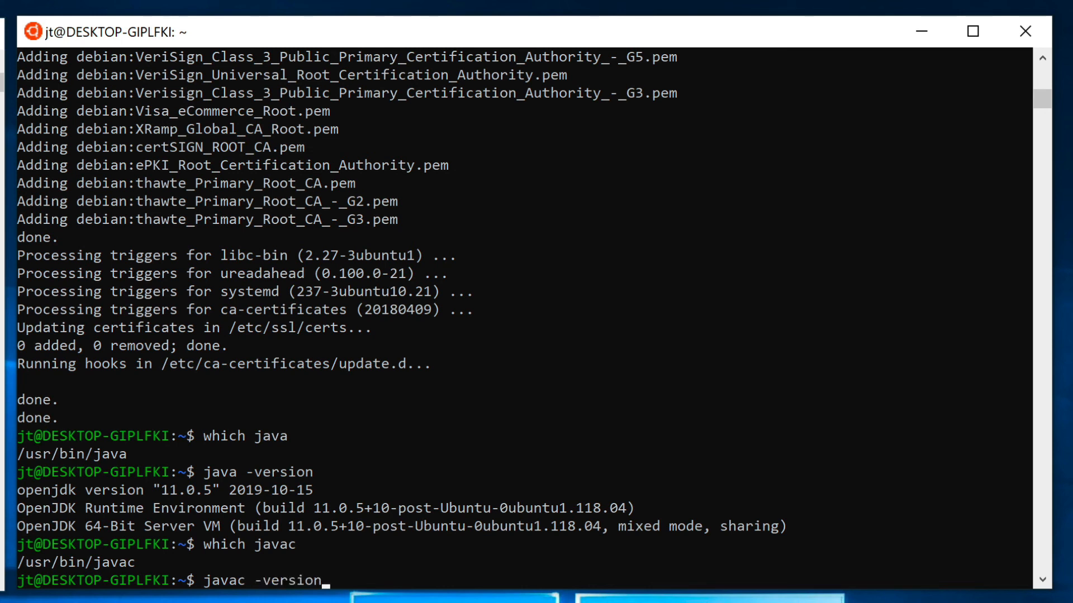